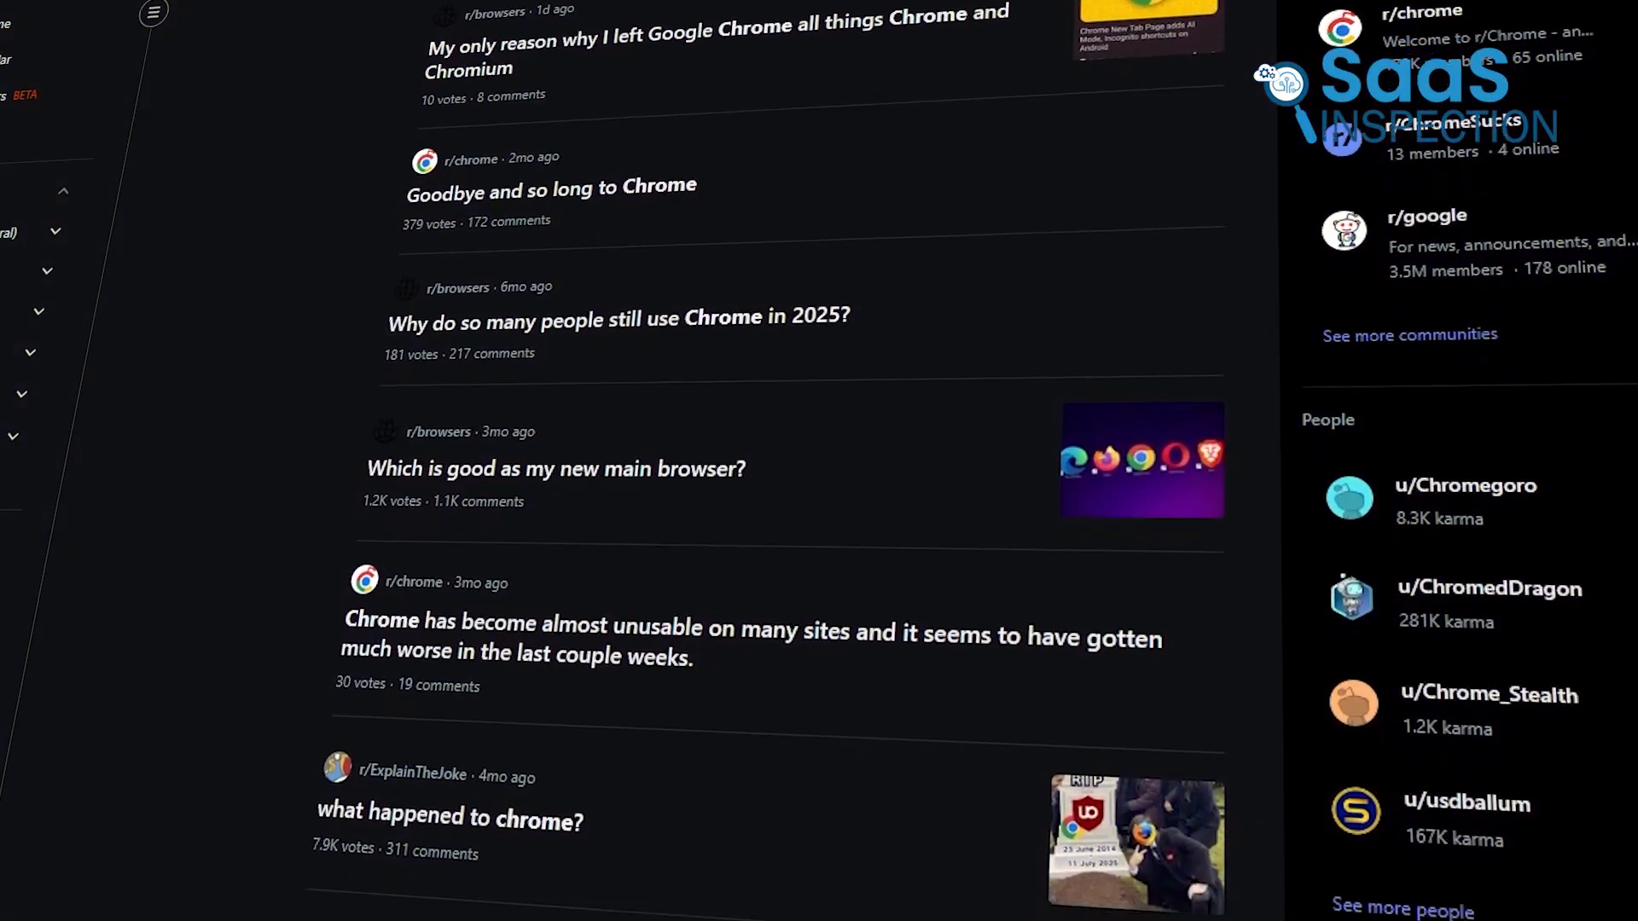
# Scroll down the Task Manager process list to reach the Google Chrome (62) entry.
pyautogui.scroll(-3)
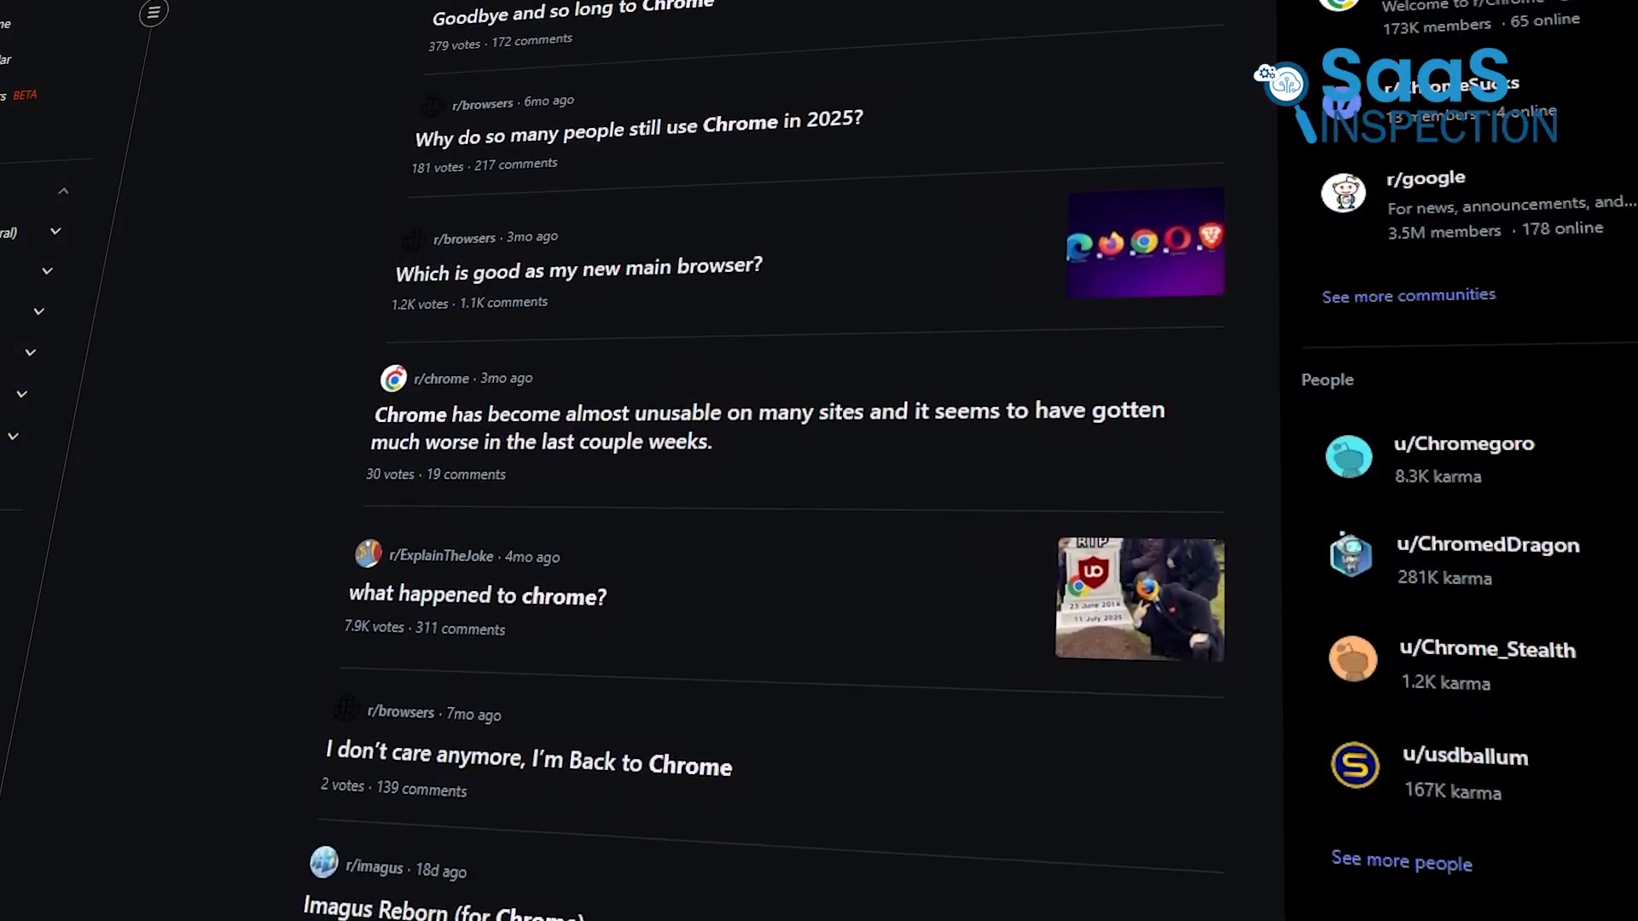
pyautogui.scroll(-3)
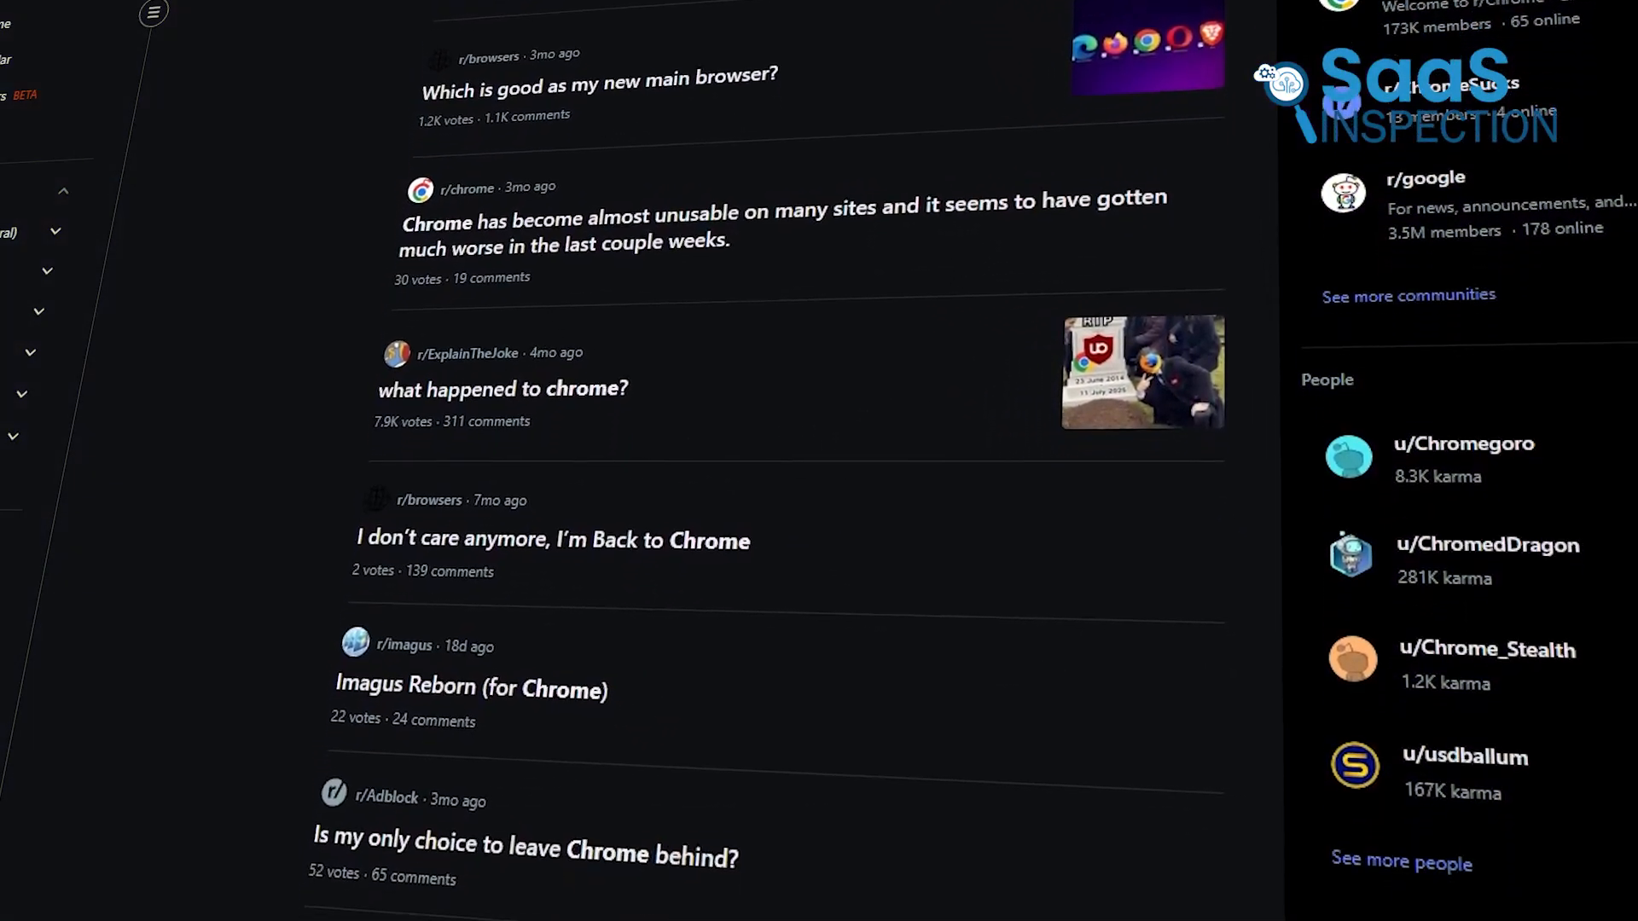
pyautogui.scroll(-3)
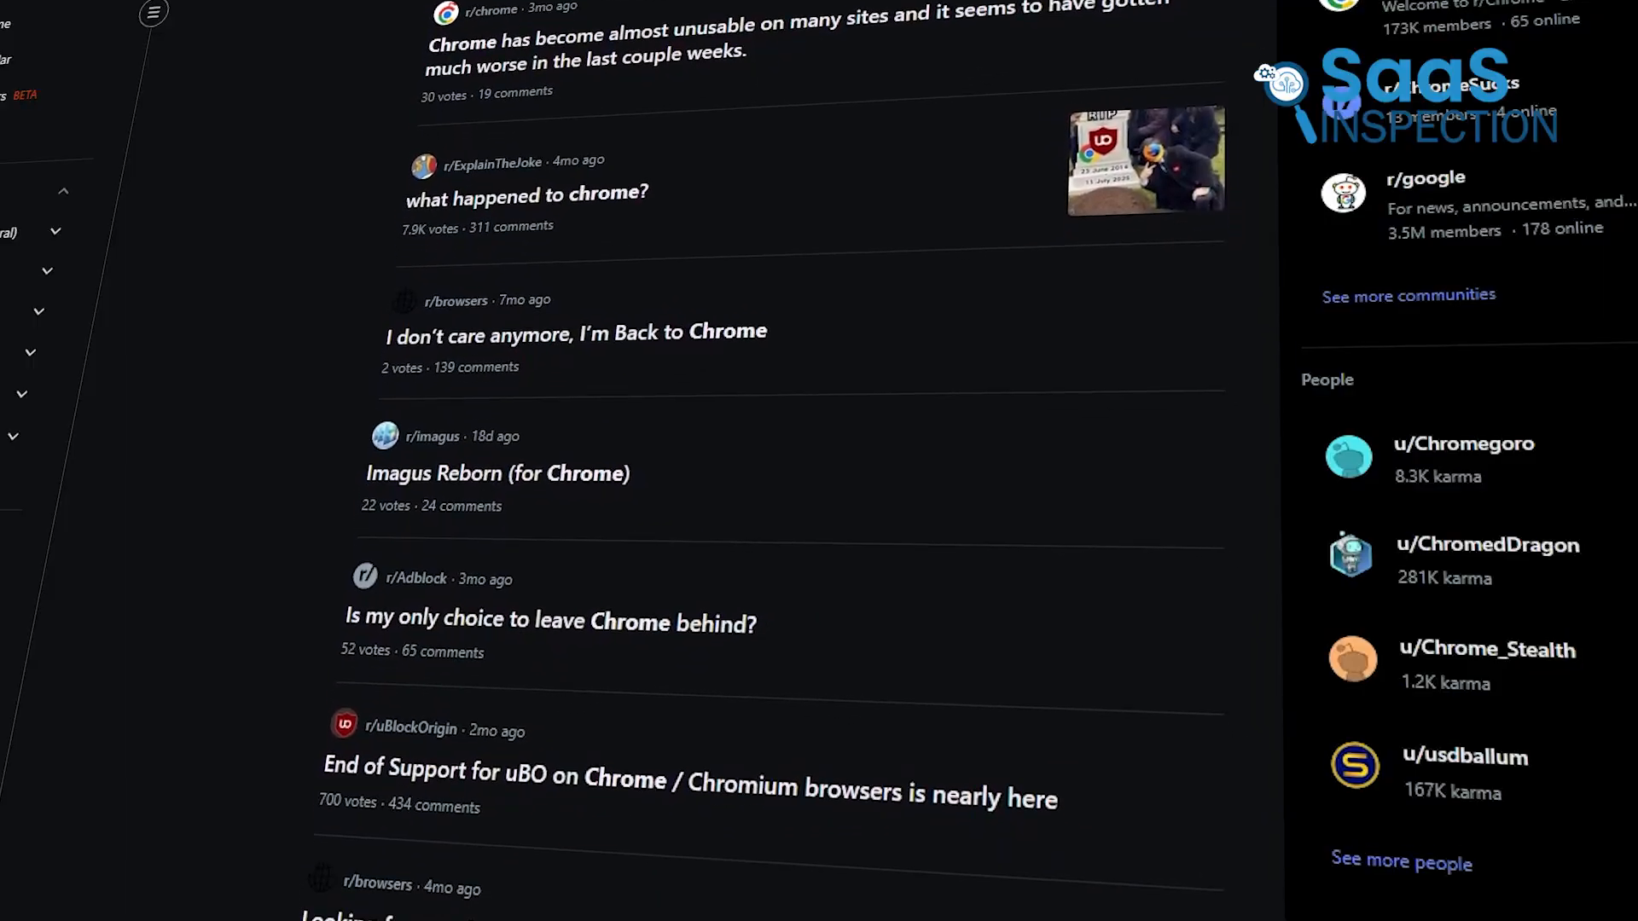
pyautogui.scroll(-3)
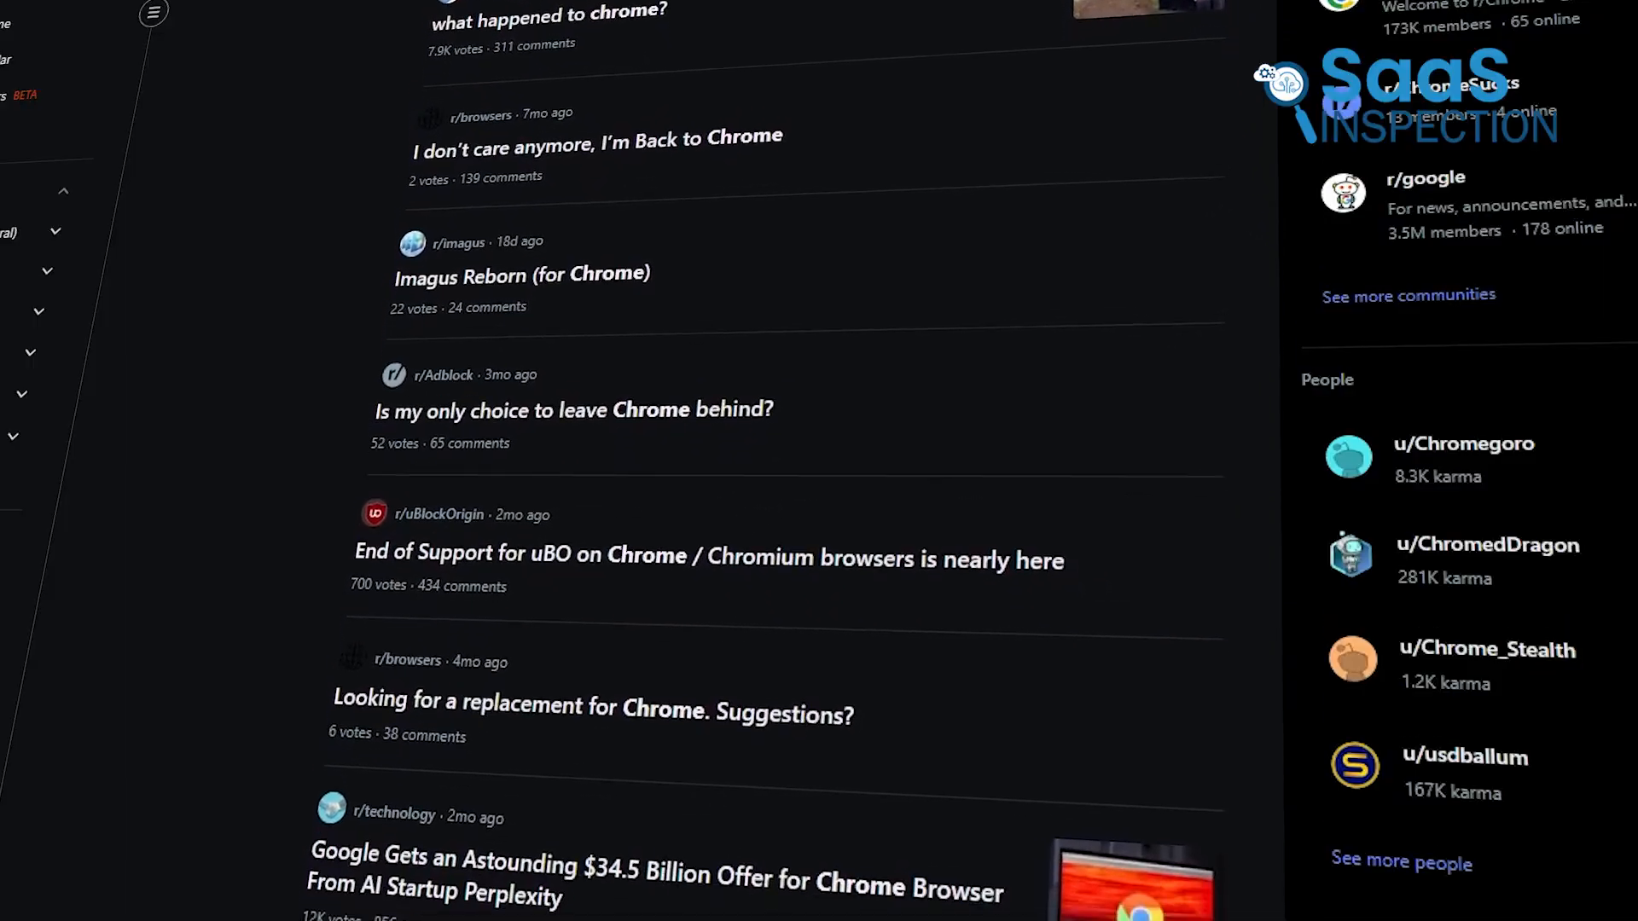
pyautogui.scroll(-3)
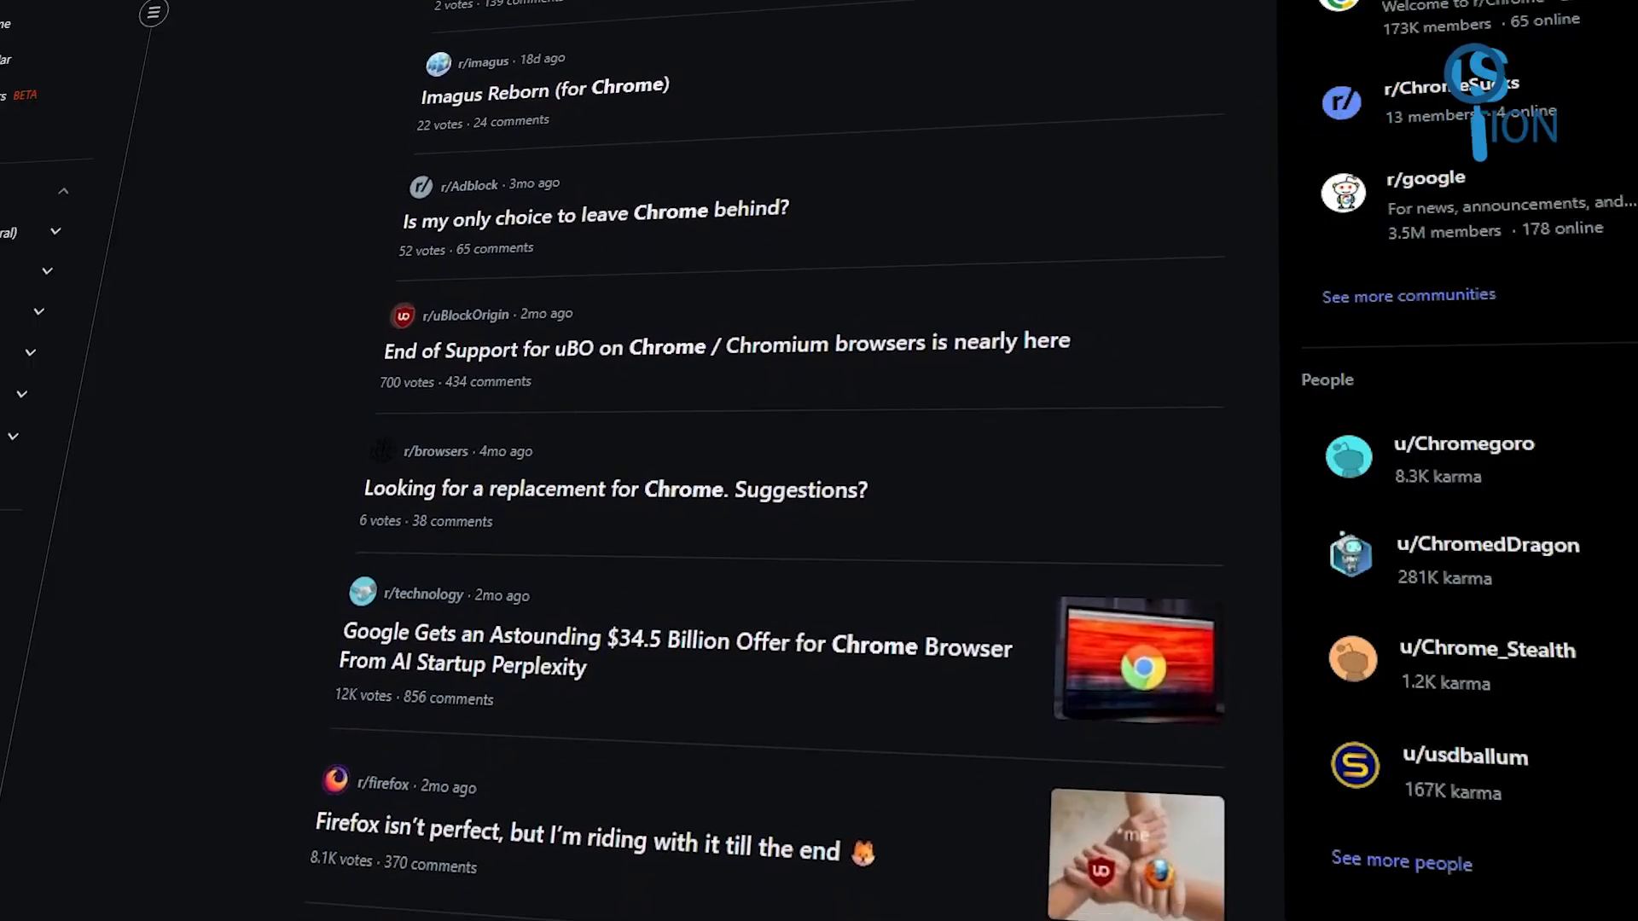
pyautogui.scroll(-3)
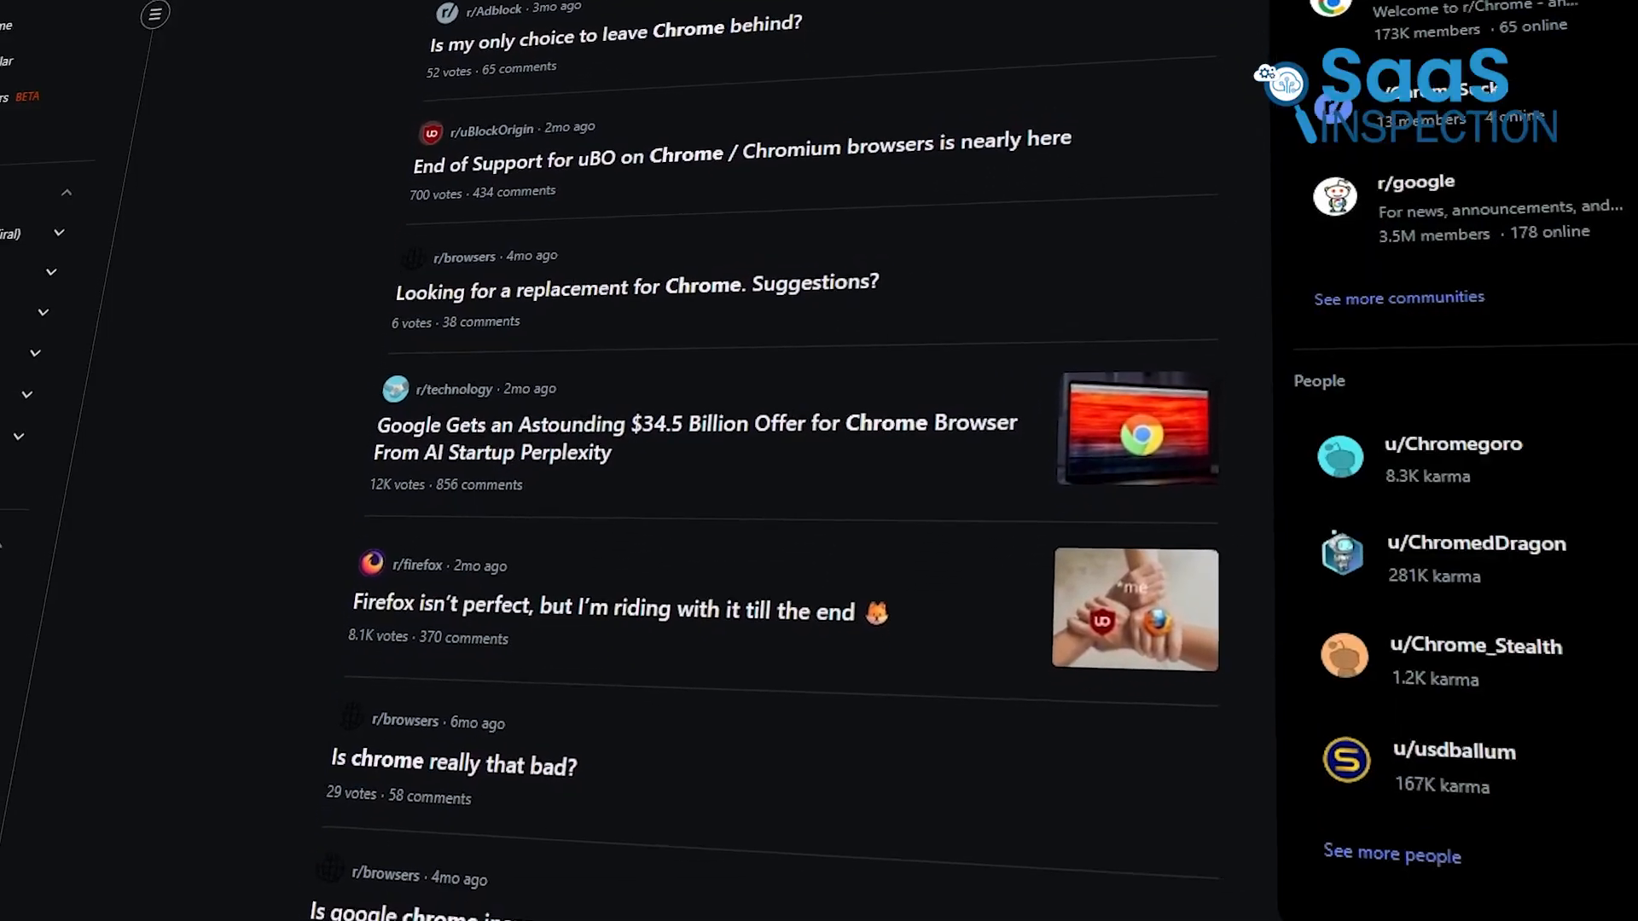
pyautogui.scroll(-3)
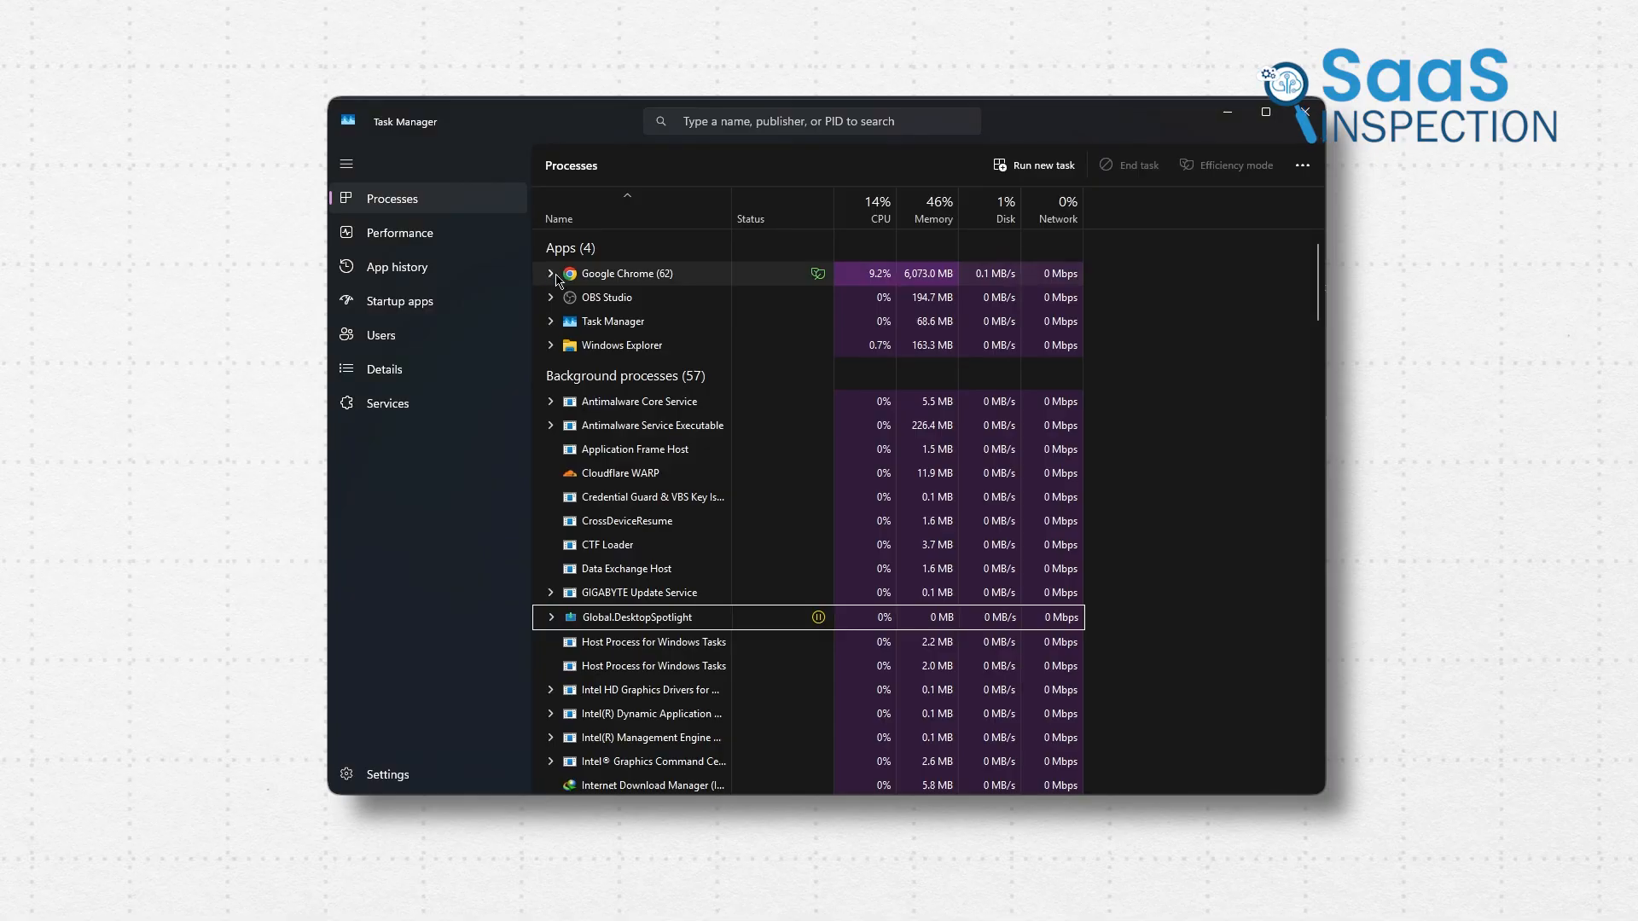
# Expand Google Chrome (62) and scroll through its individual sub-processes and memory use.
pyautogui.click(551, 272)
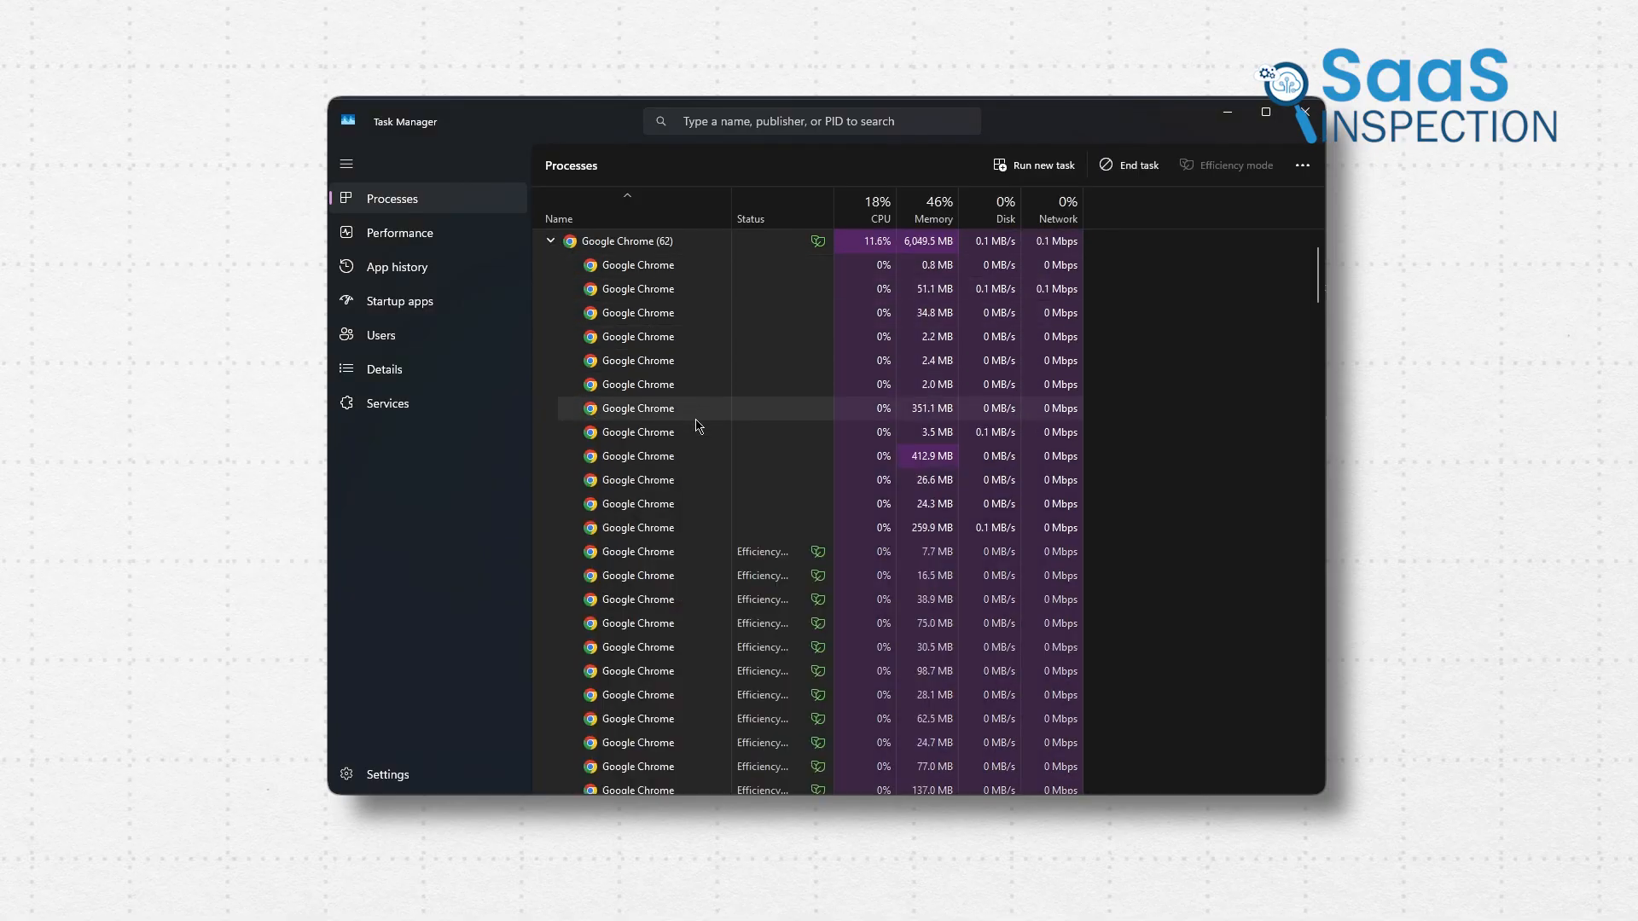
pyautogui.scroll(-3)
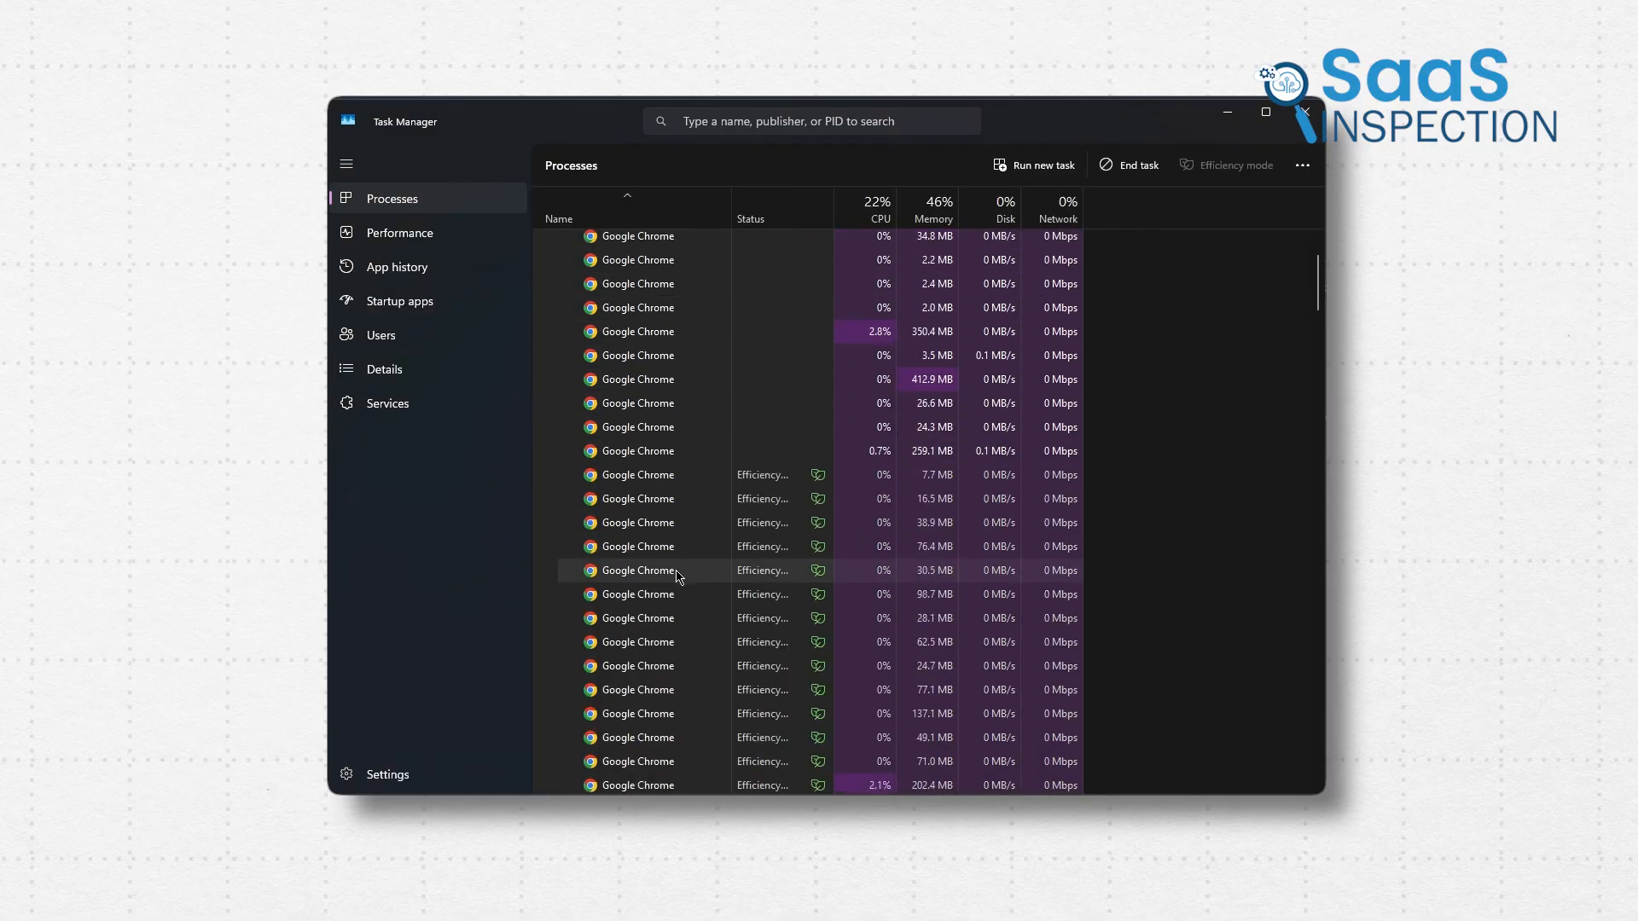
pyautogui.scroll(-3)
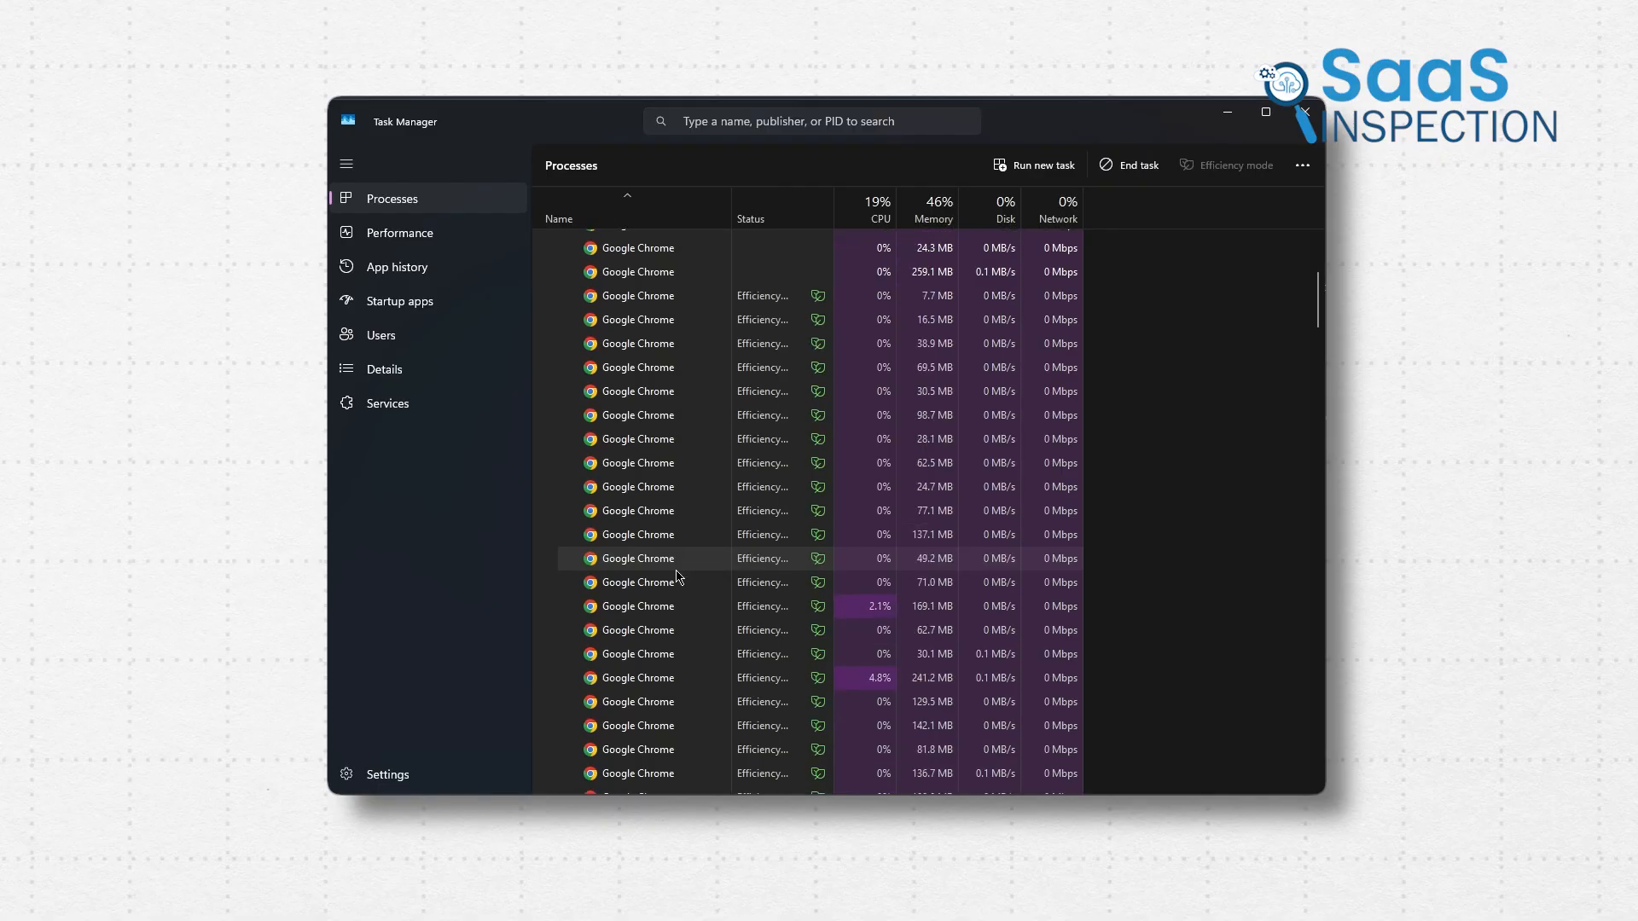
pyautogui.scroll(-3)
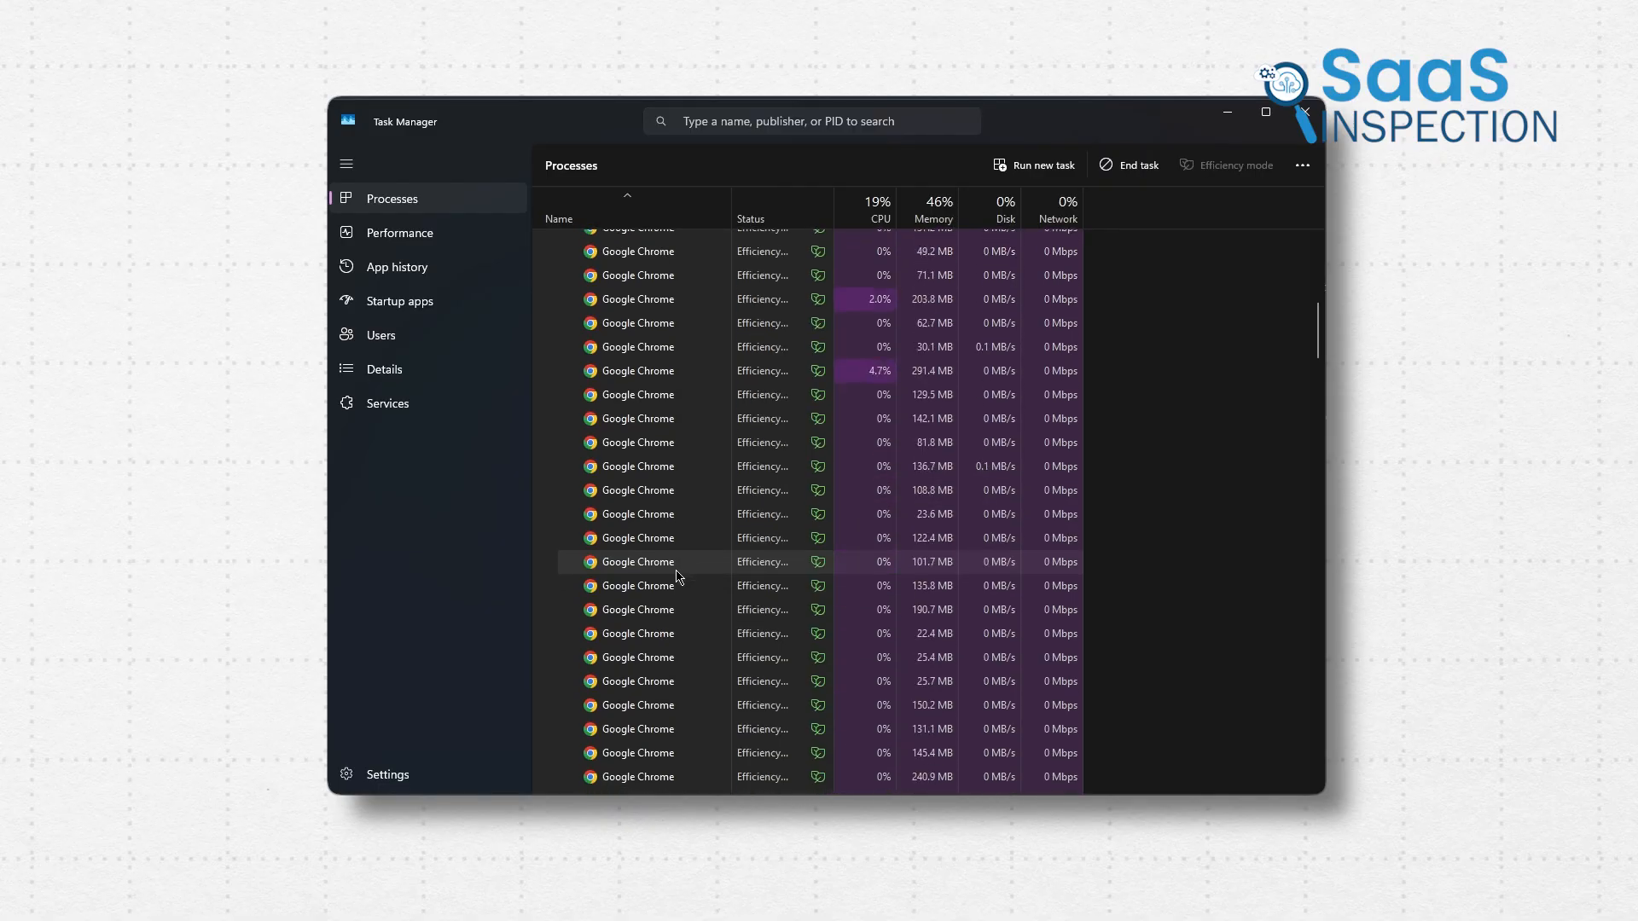
pyautogui.scroll(-3)
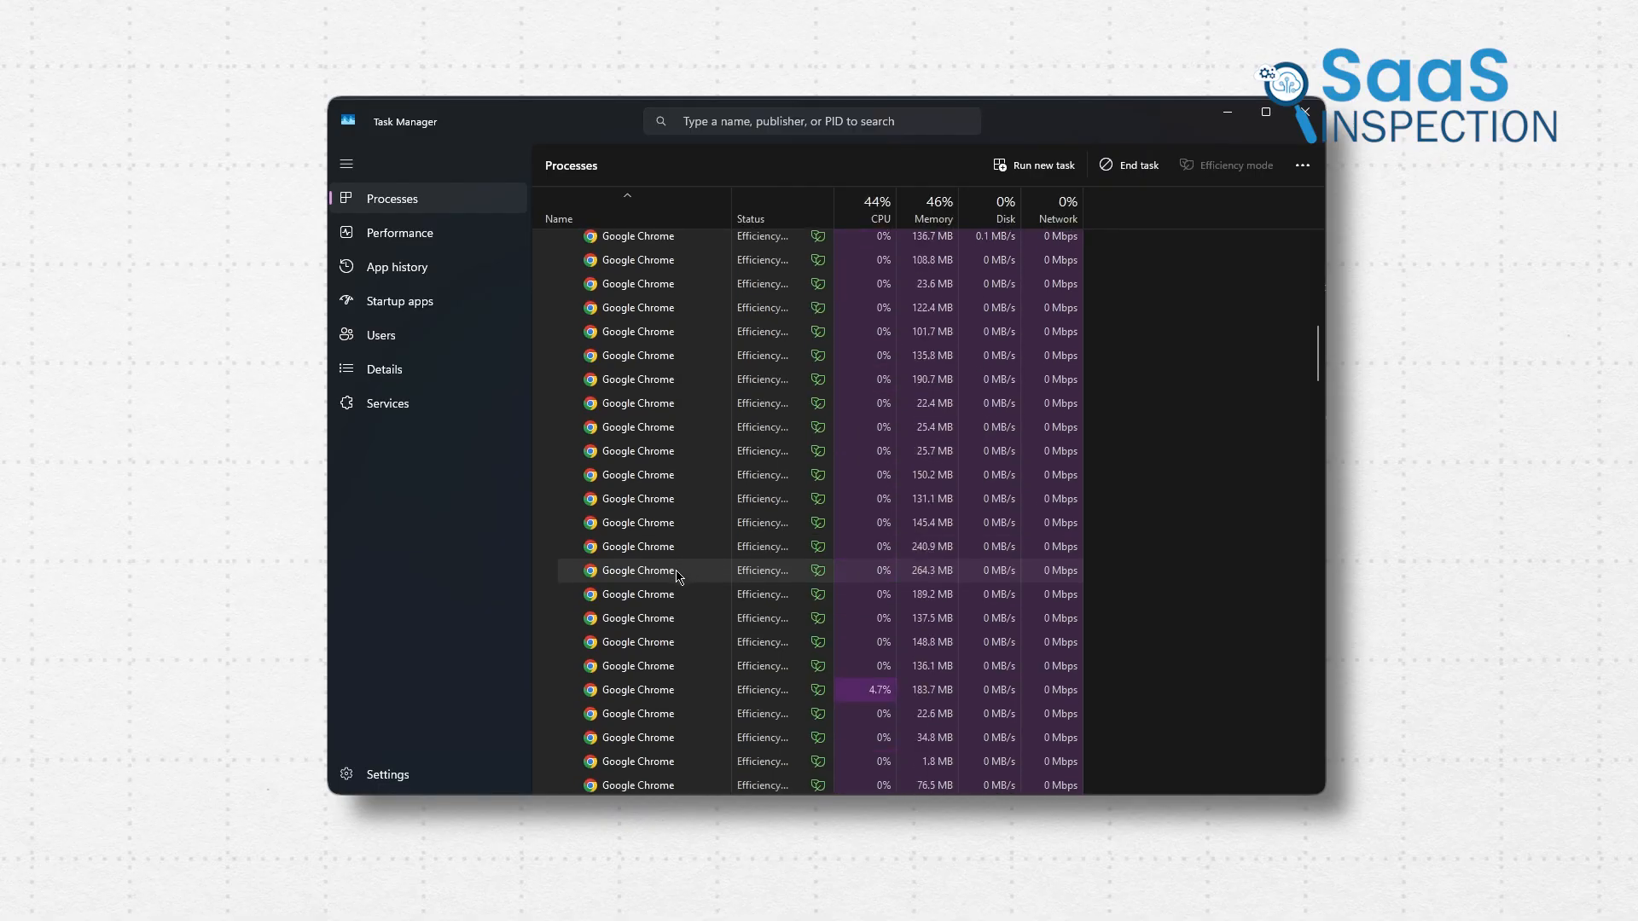
pyautogui.scroll(-3)
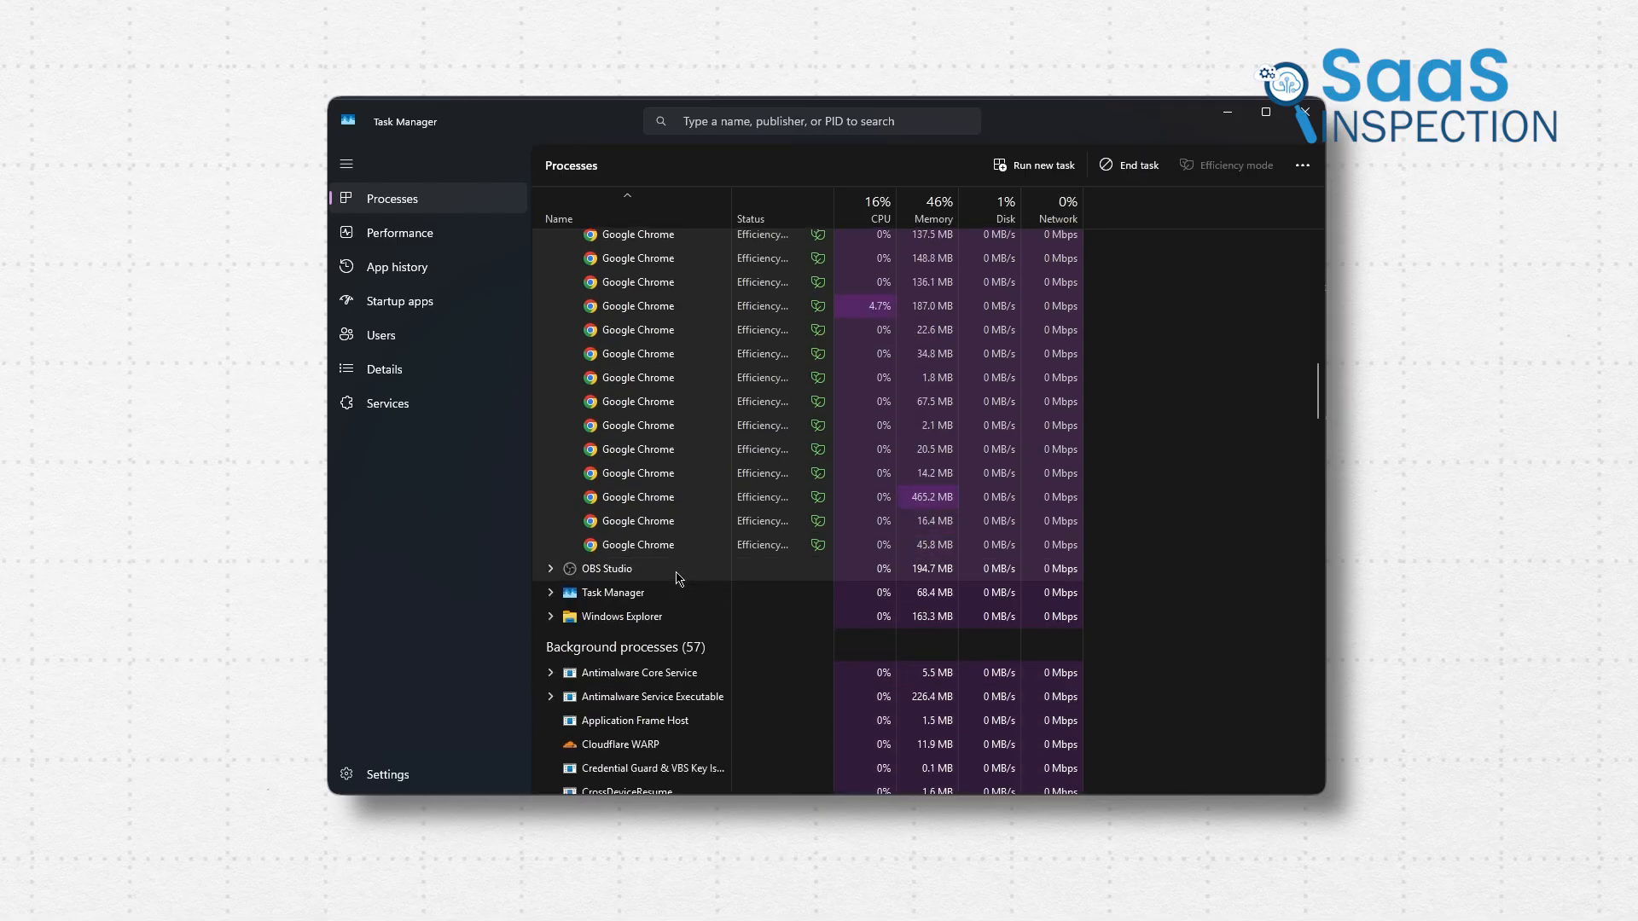
pyautogui.scroll(3)
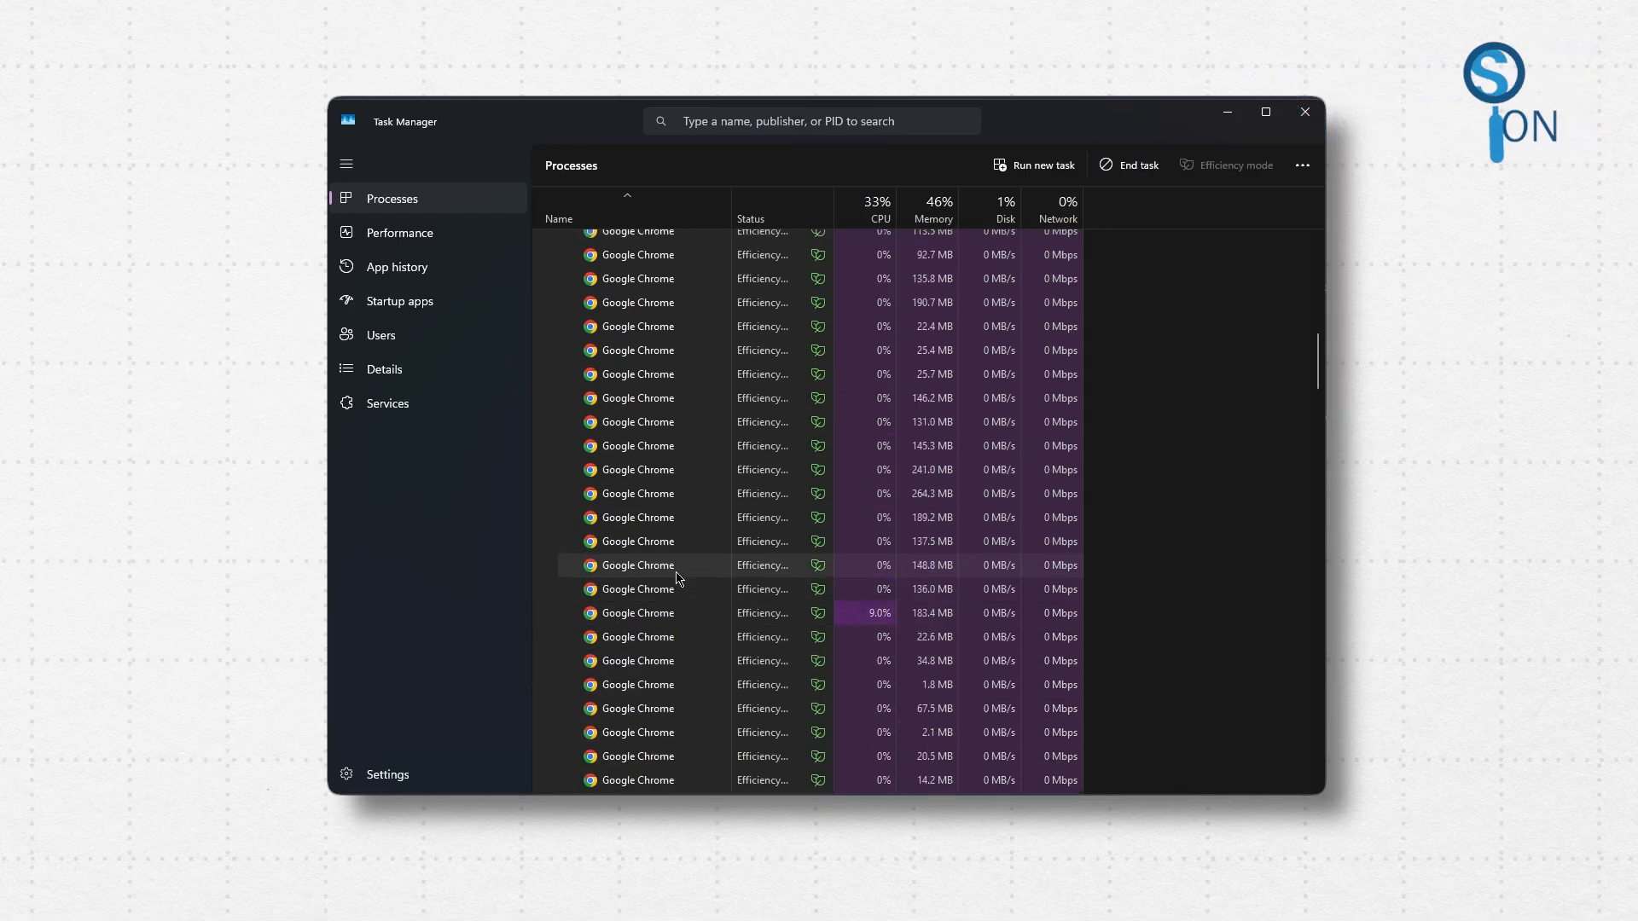
pyautogui.scroll(3)
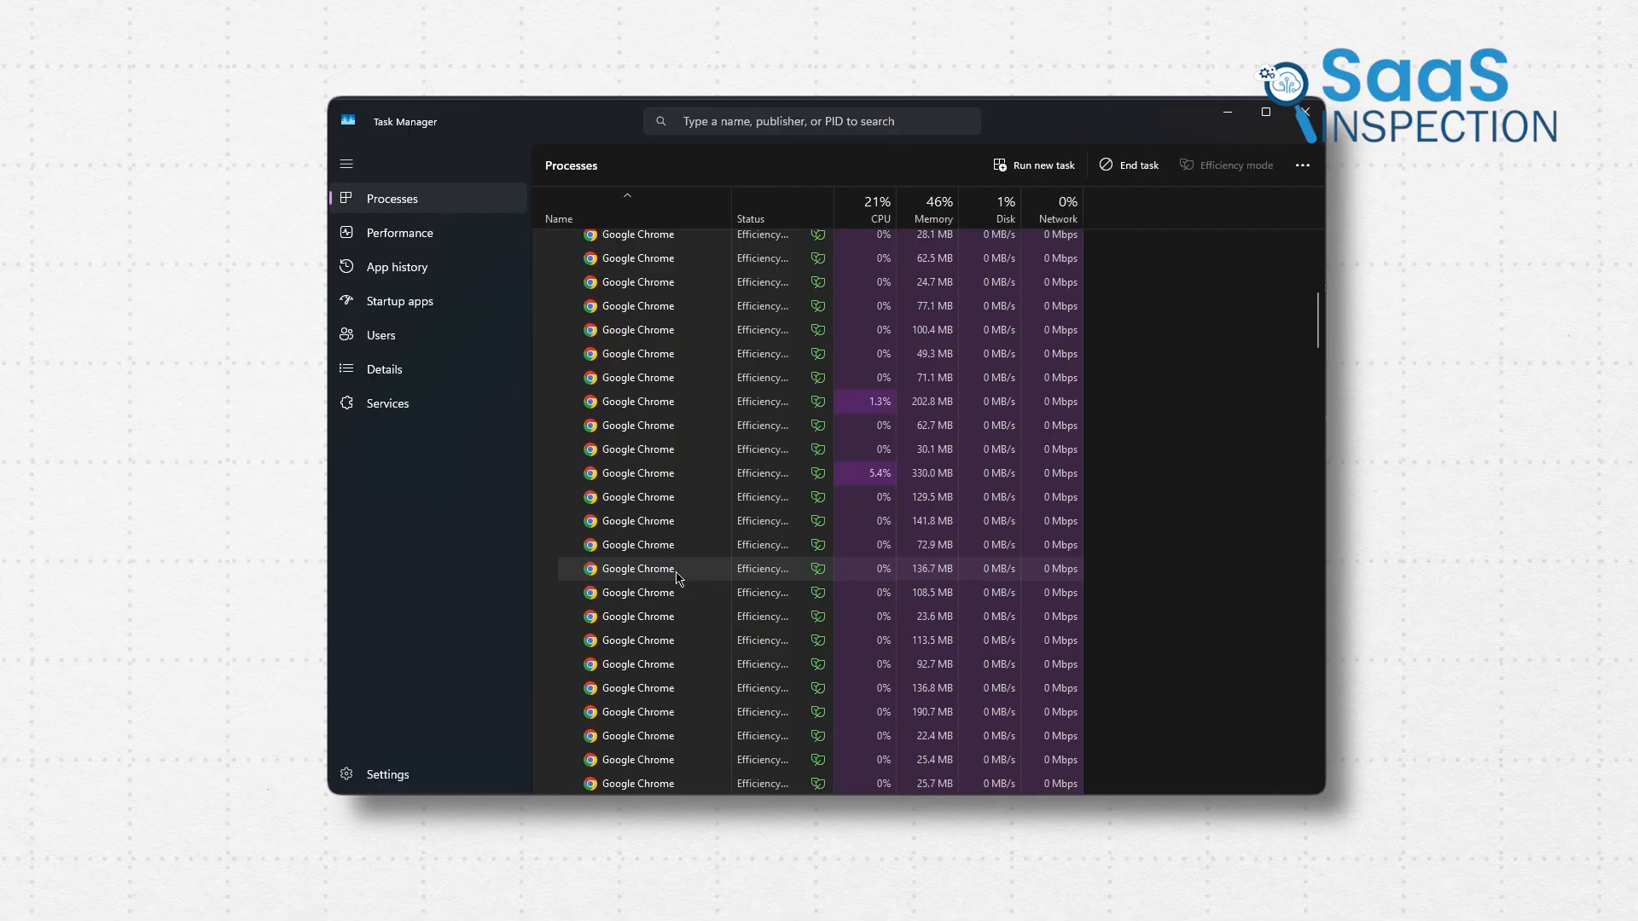
pyautogui.scroll(3)
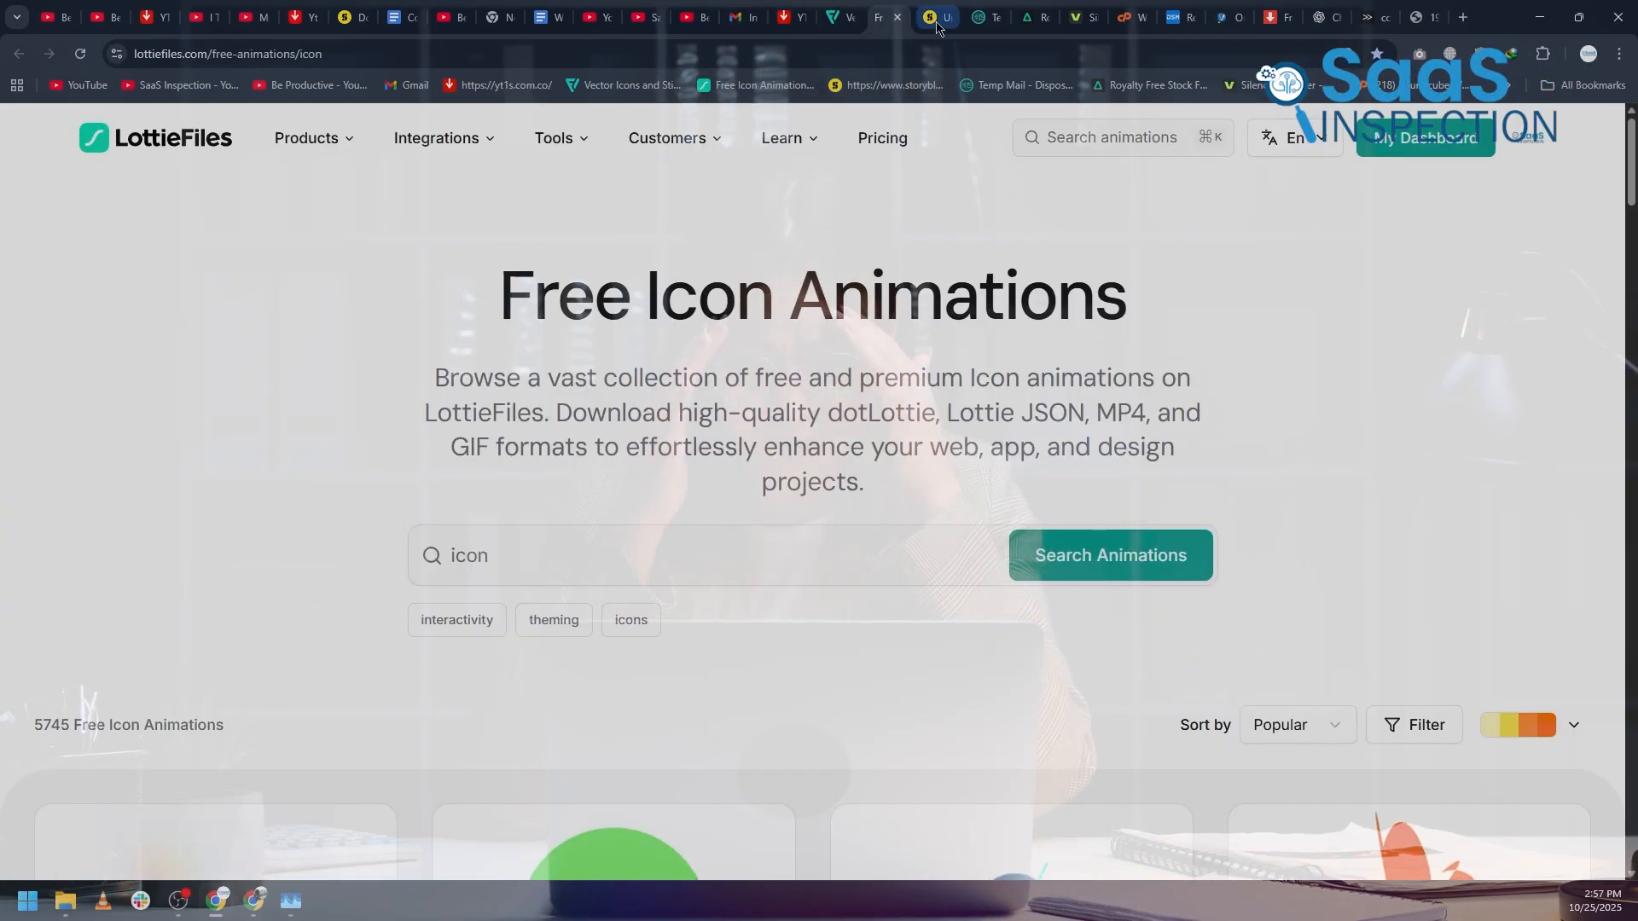
# Switch from the LottieFiles page to the vectorizer.io tab and then another open tab.
pyautogui.click(1082, 17)
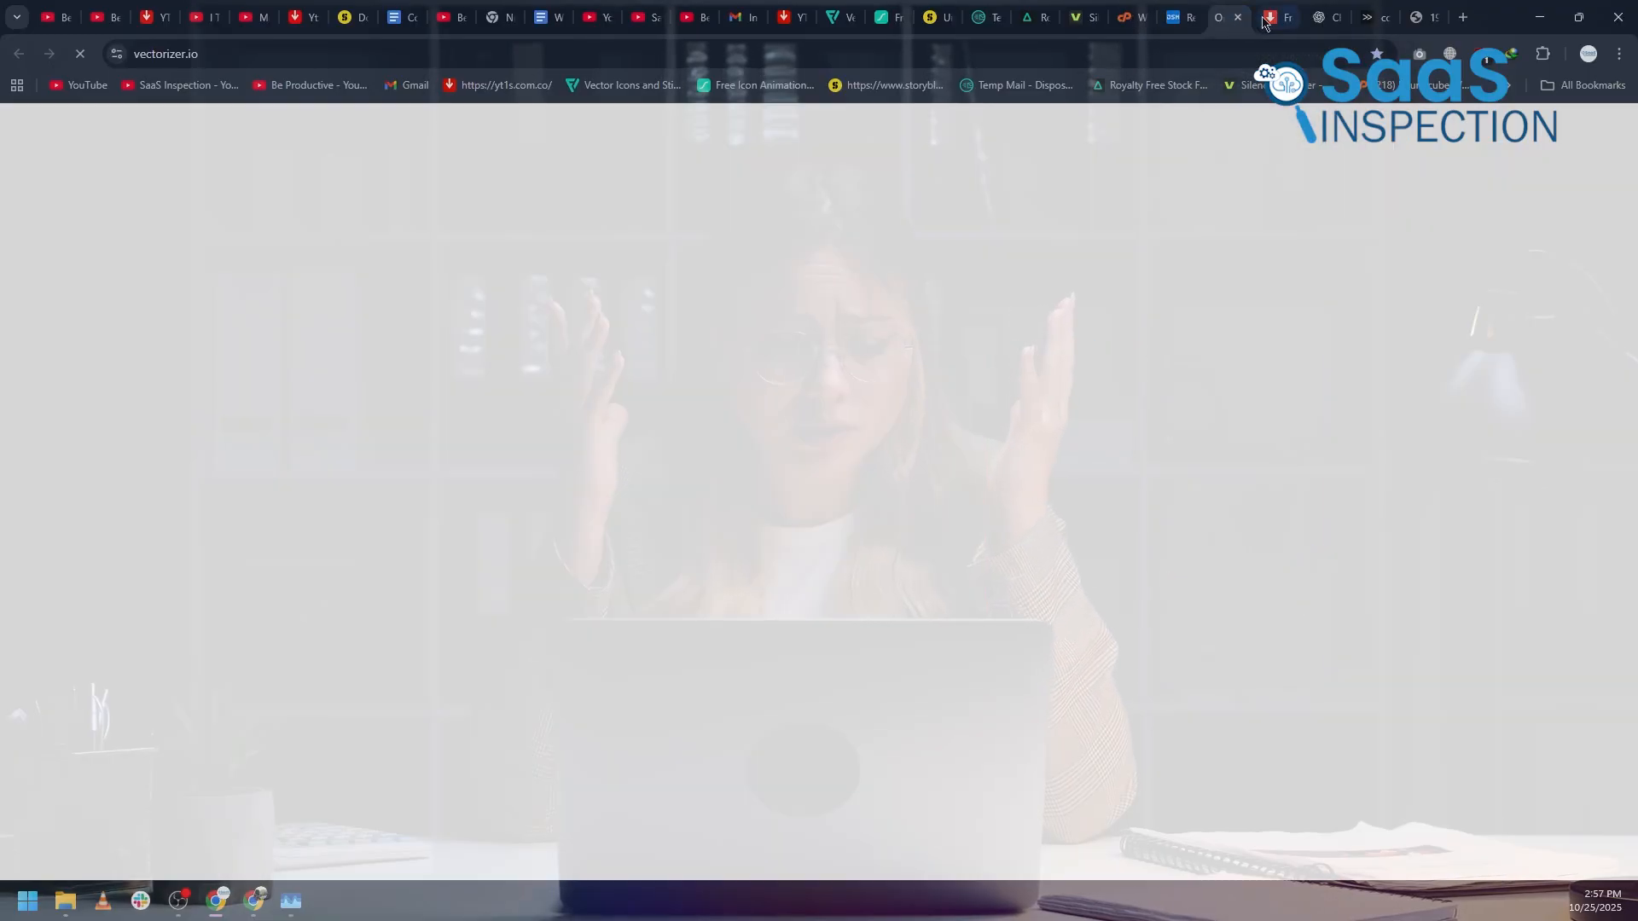
pyautogui.click(1422, 17)
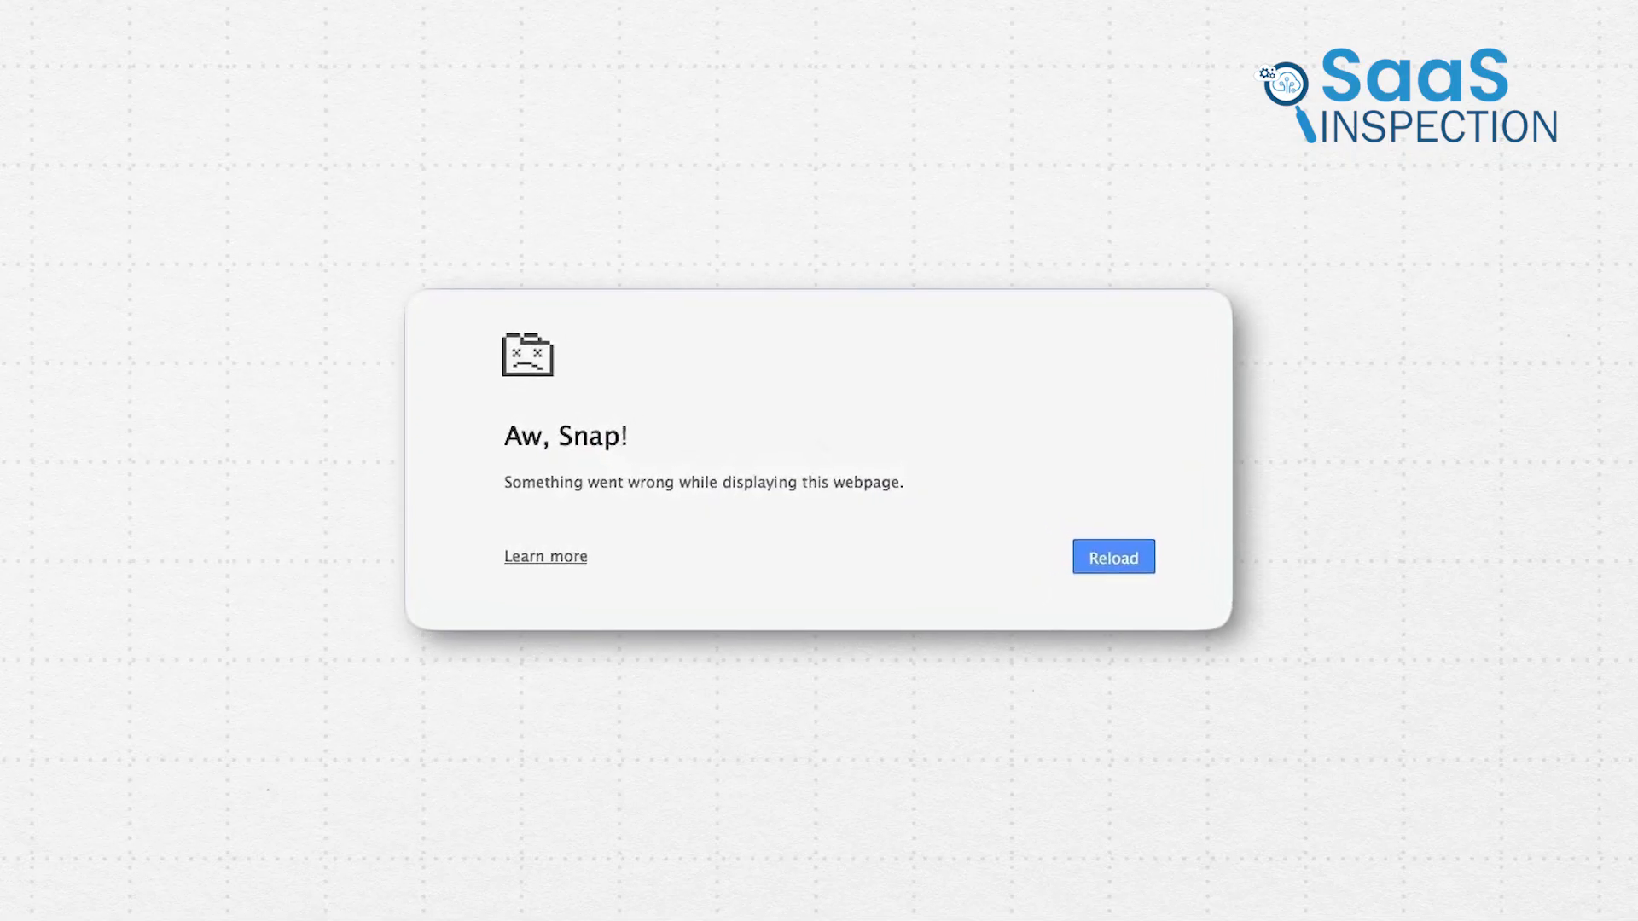
# Open the 'Chrome Keeps Crashing' thread and read down to its hard-reset Recommended Answer.
pyautogui.click(1111, 556)
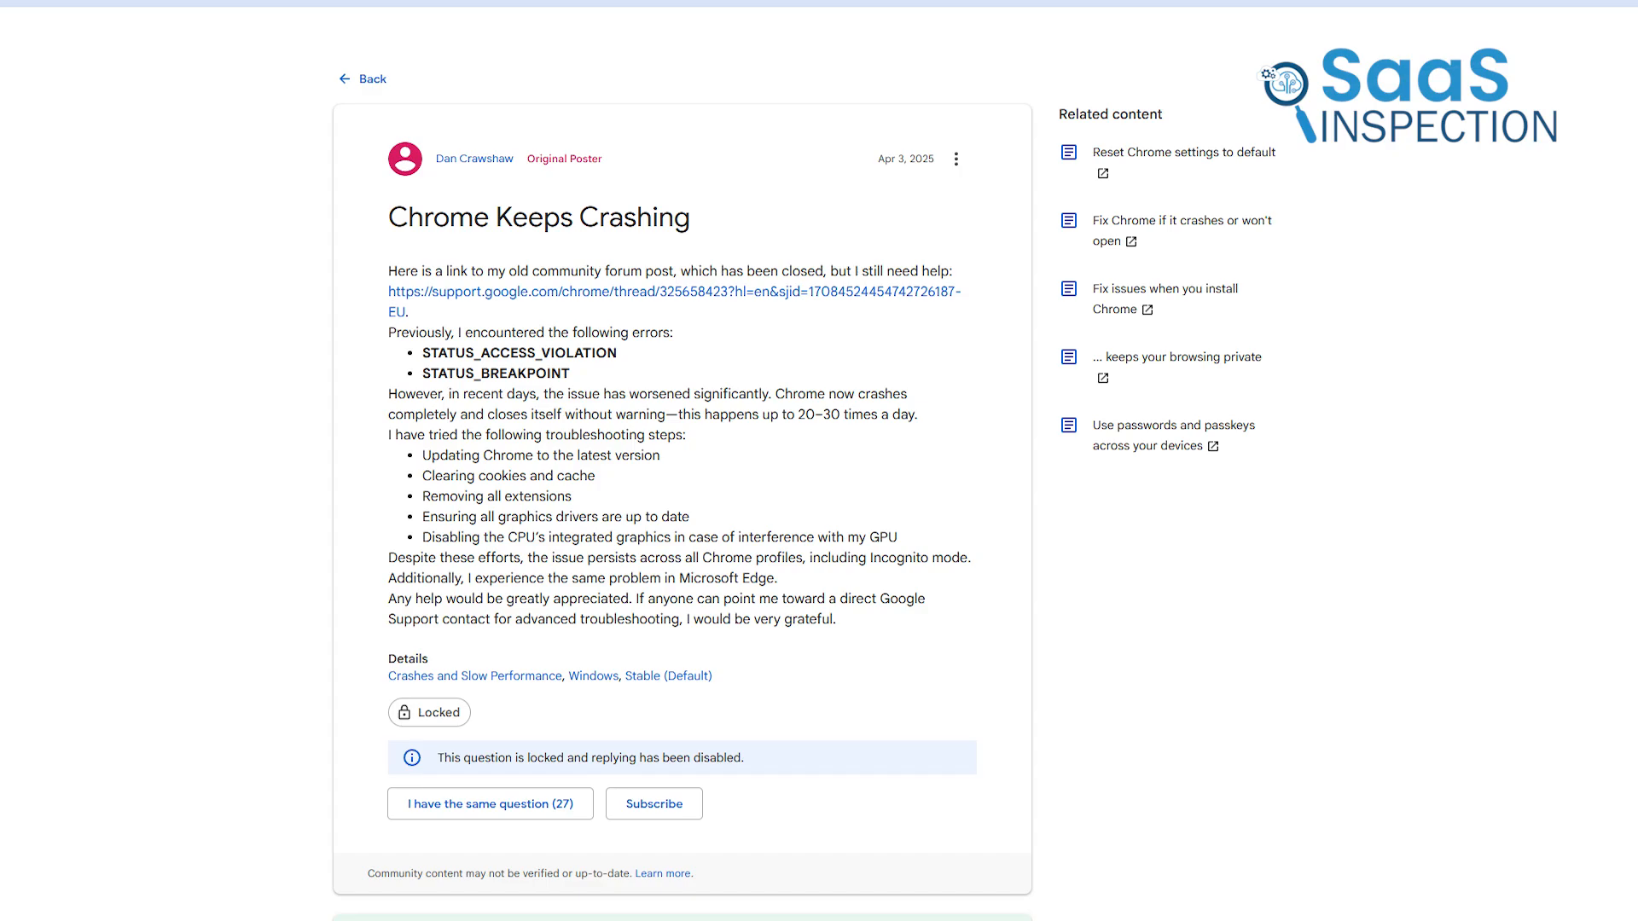
pyautogui.scroll(-3)
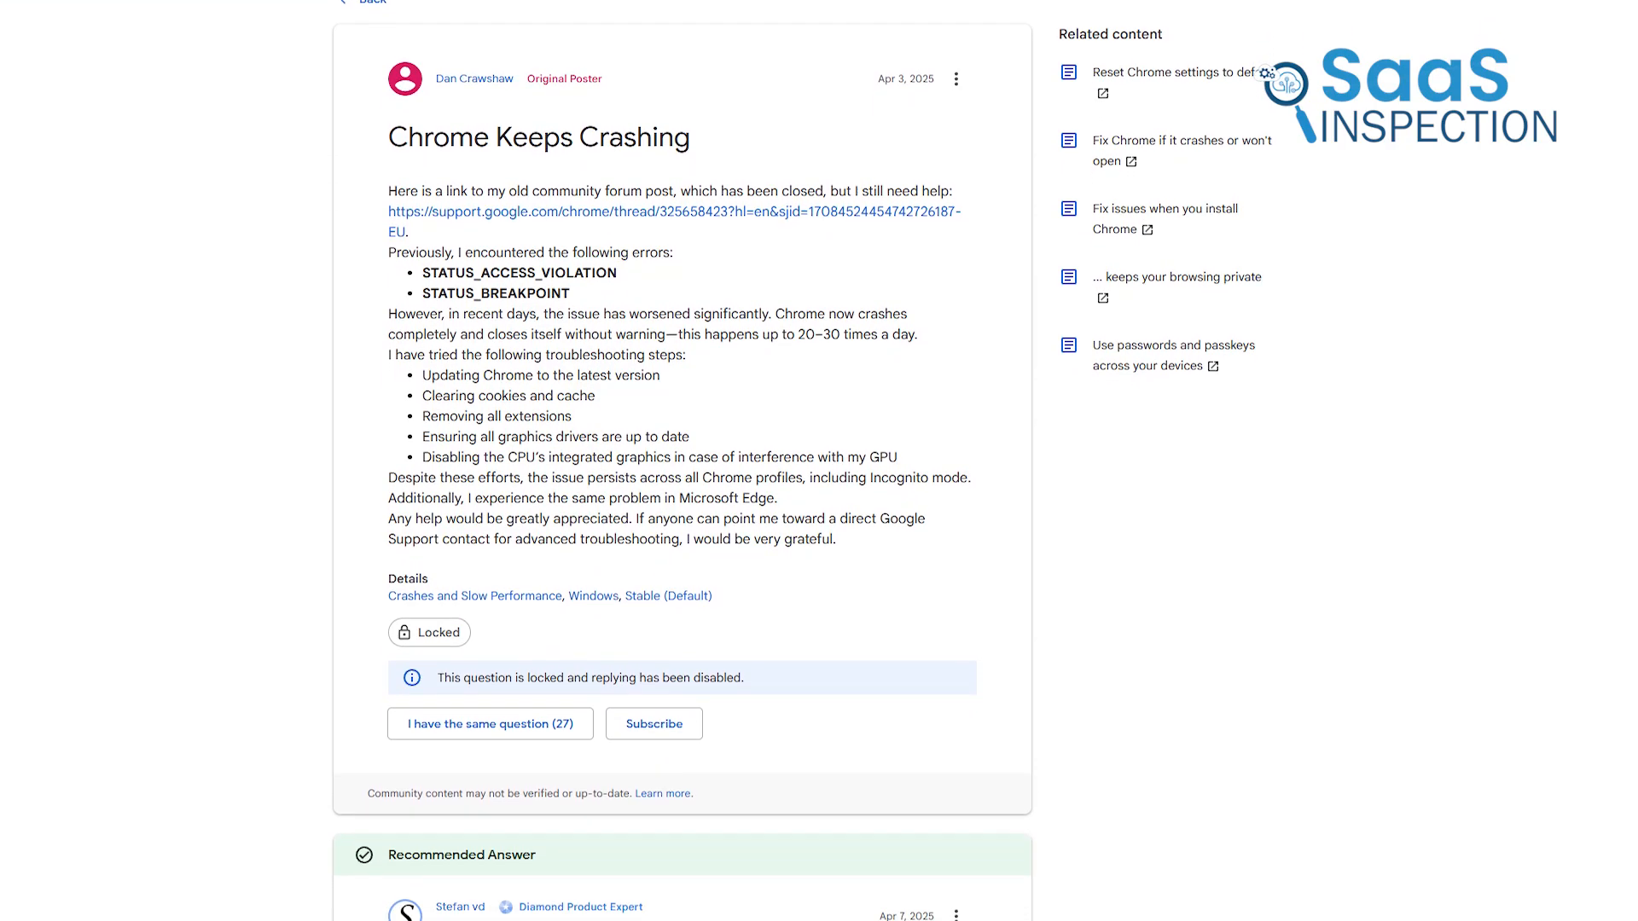
pyautogui.scroll(-3)
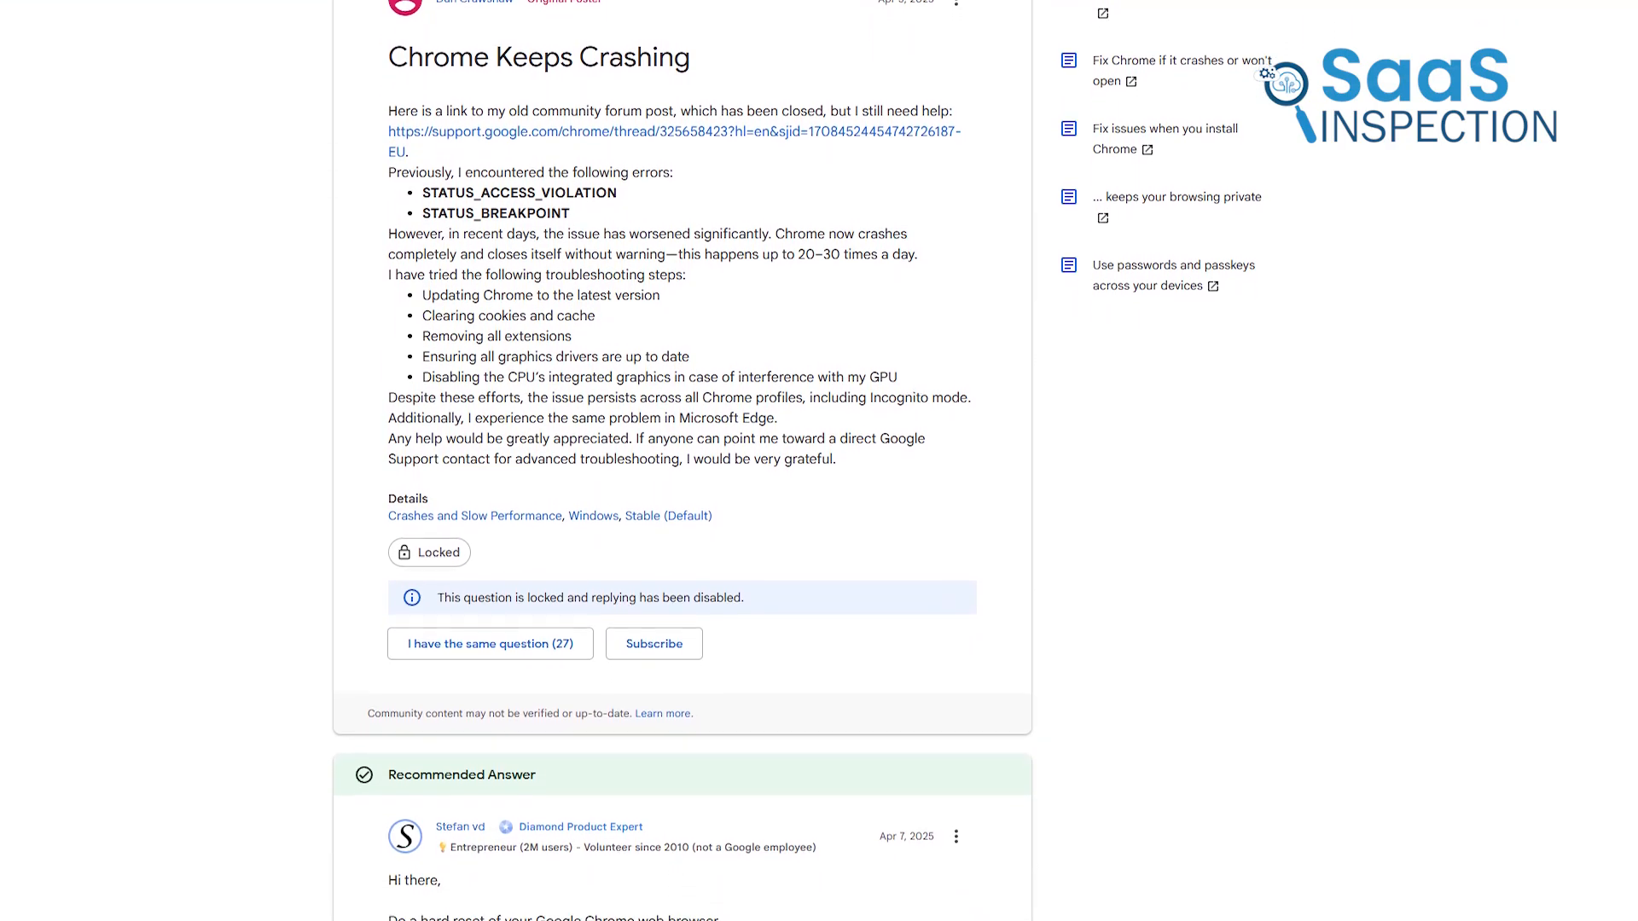
pyautogui.scroll(-3)
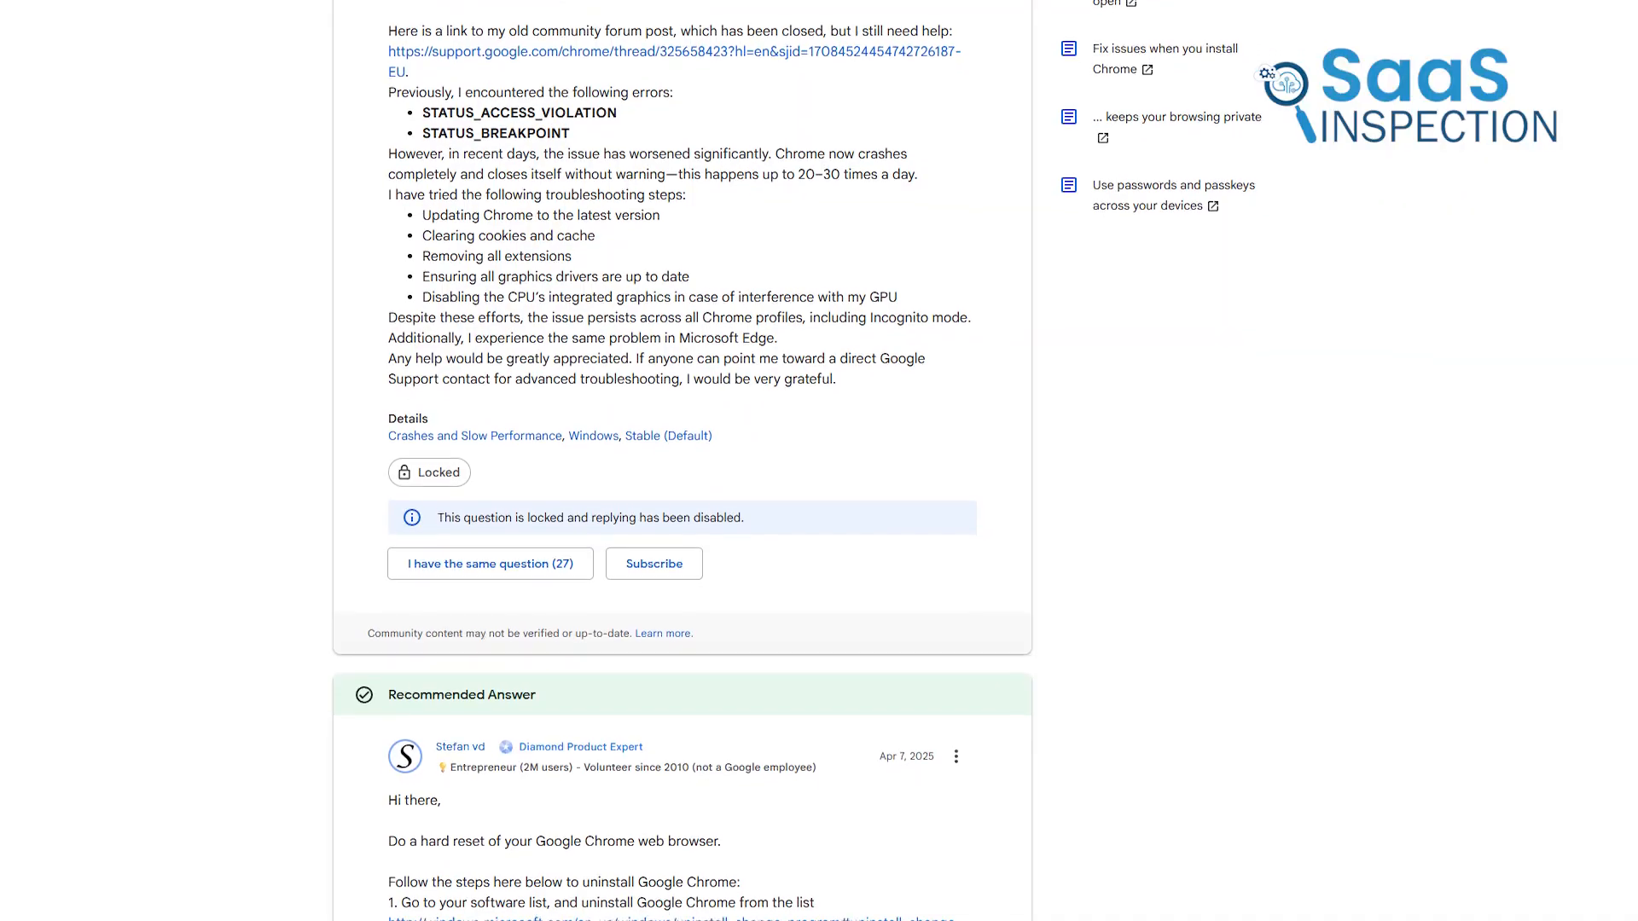
pyautogui.scroll(-3)
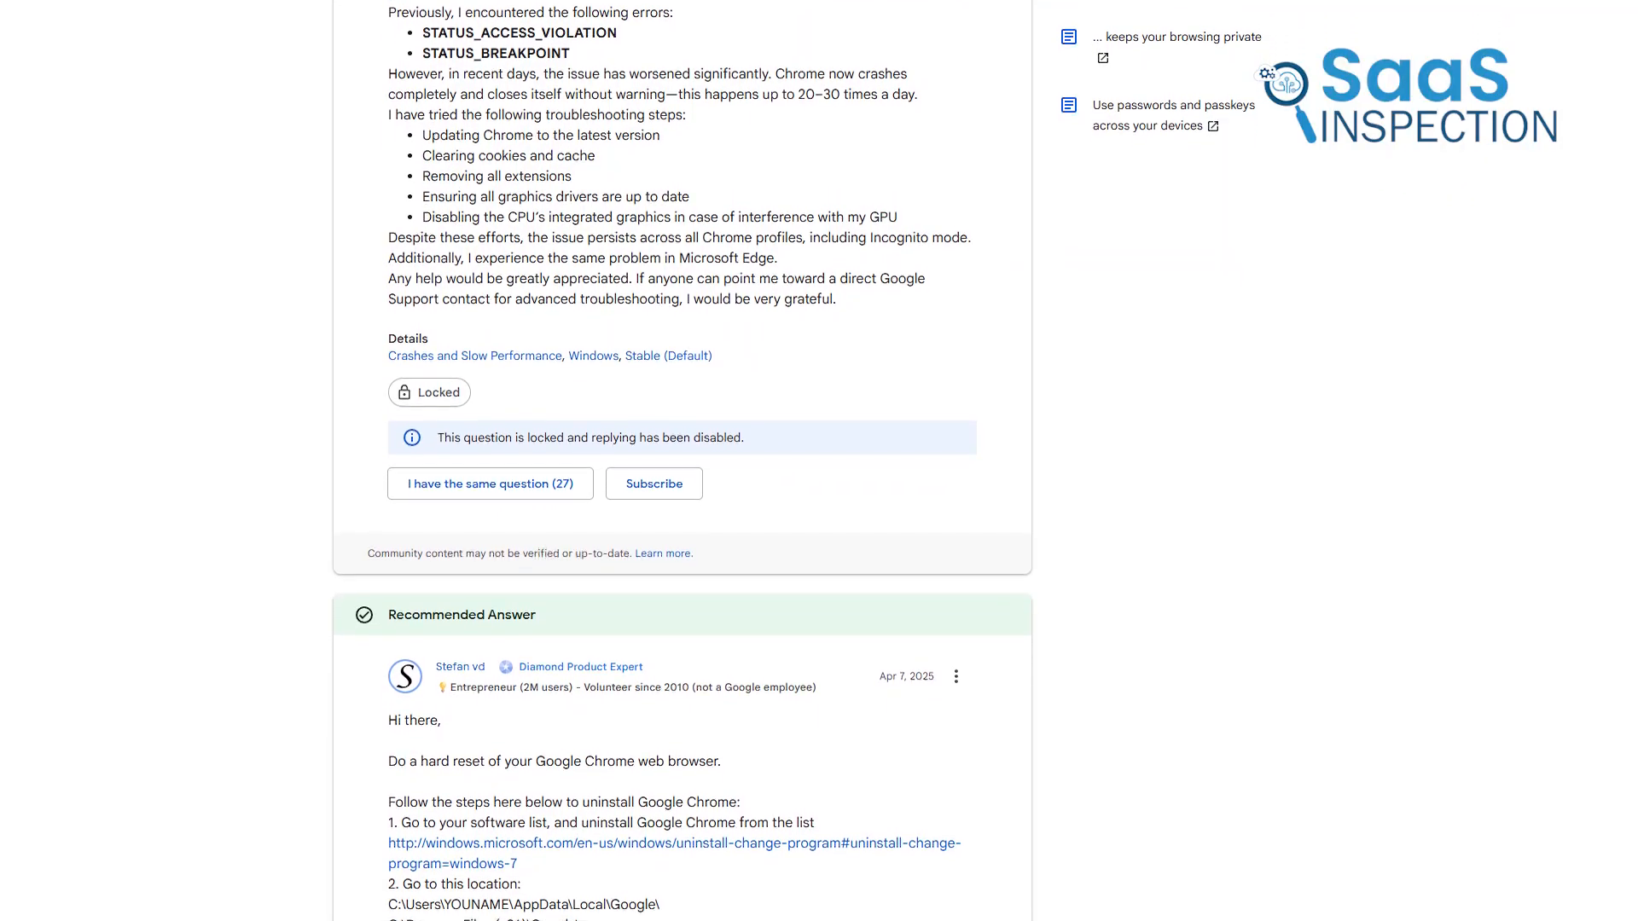
pyautogui.scroll(-3)
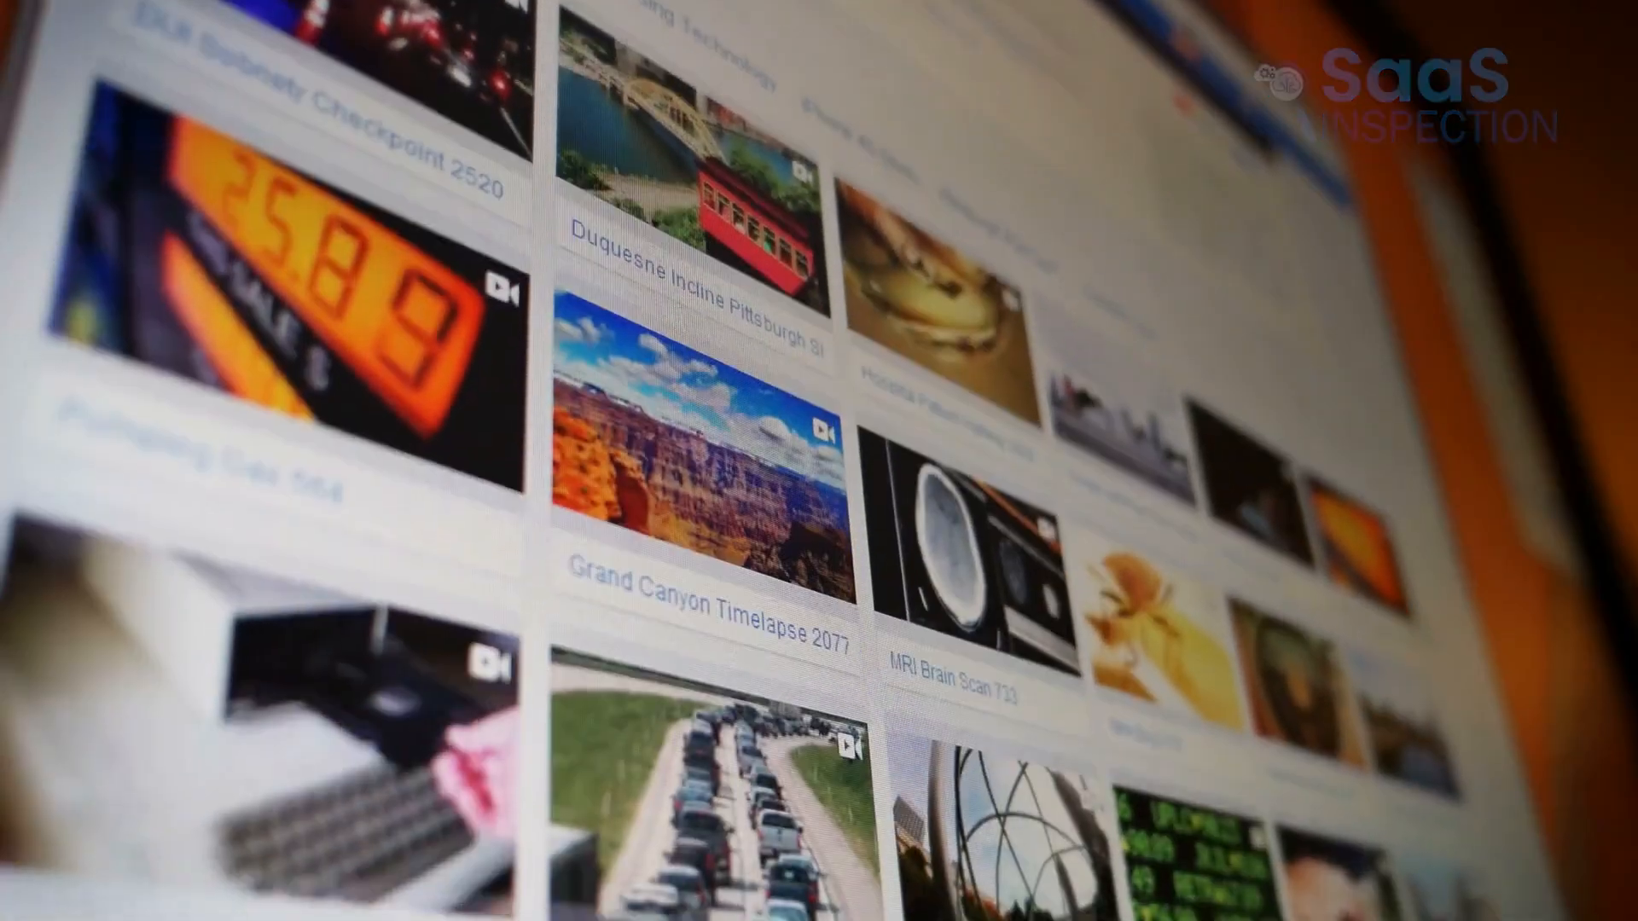
pyautogui.scroll(-3)
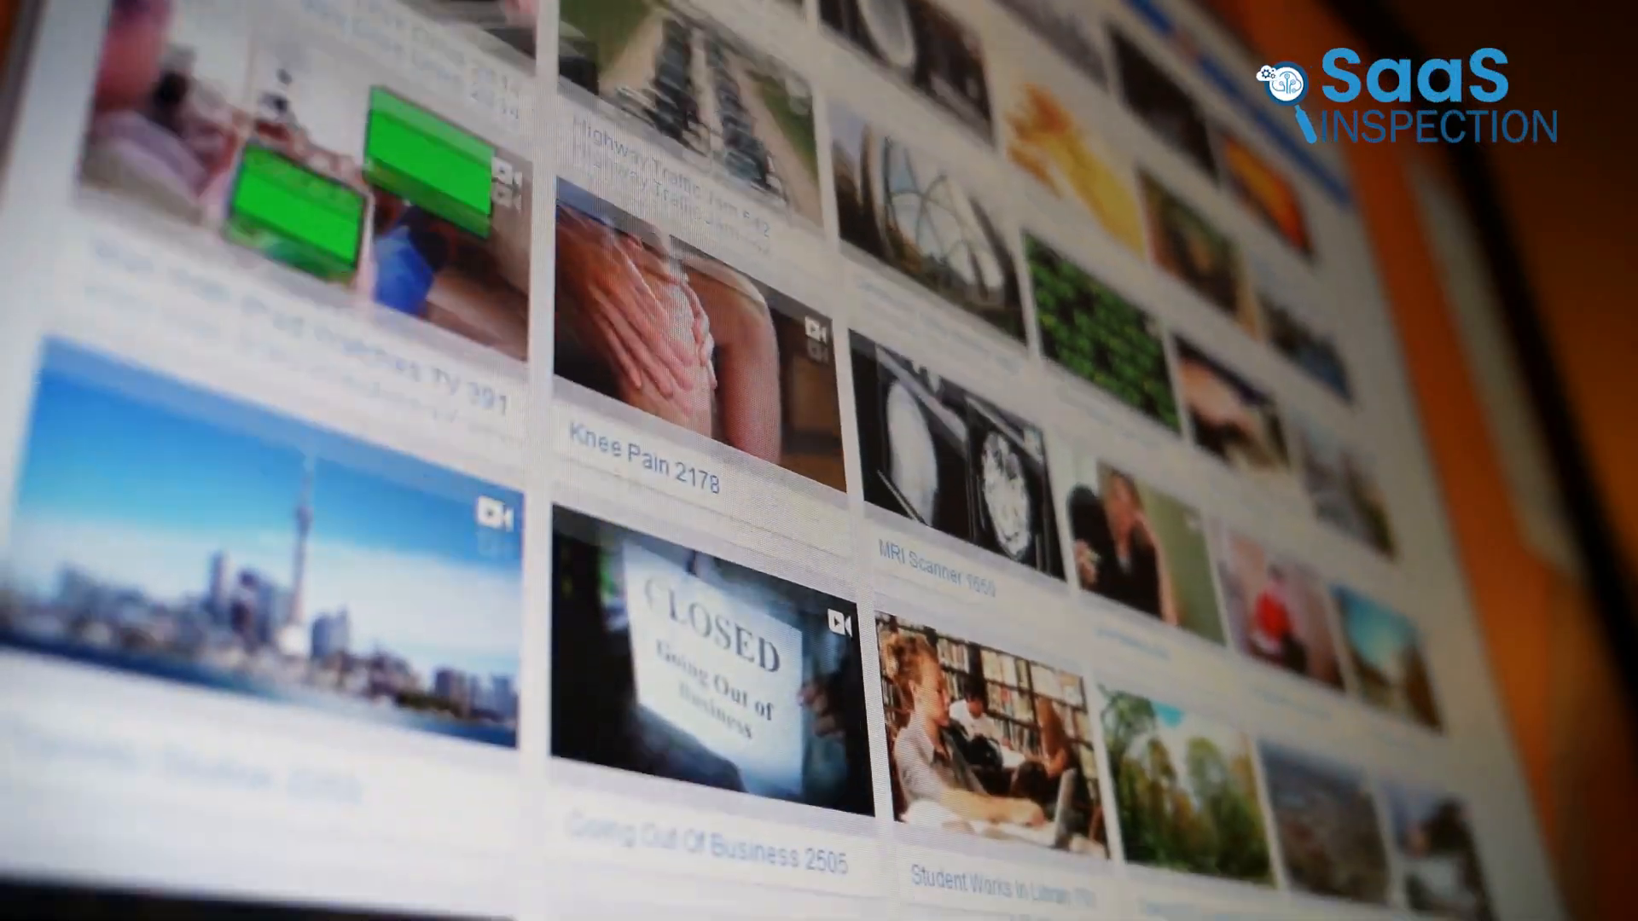
pyautogui.scroll(-3)
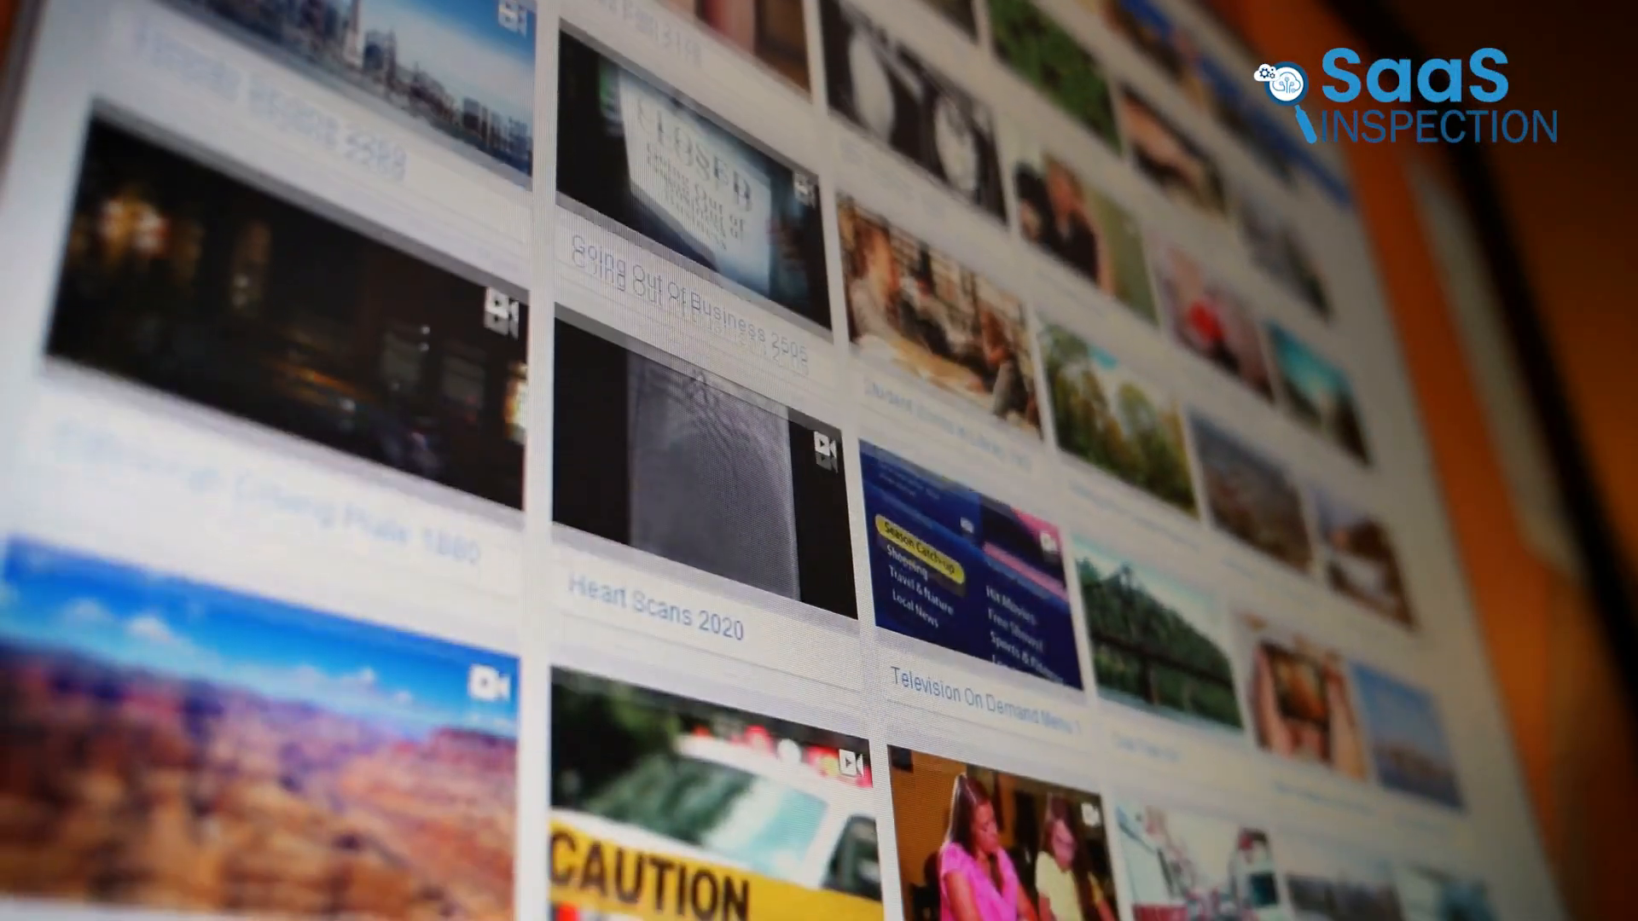